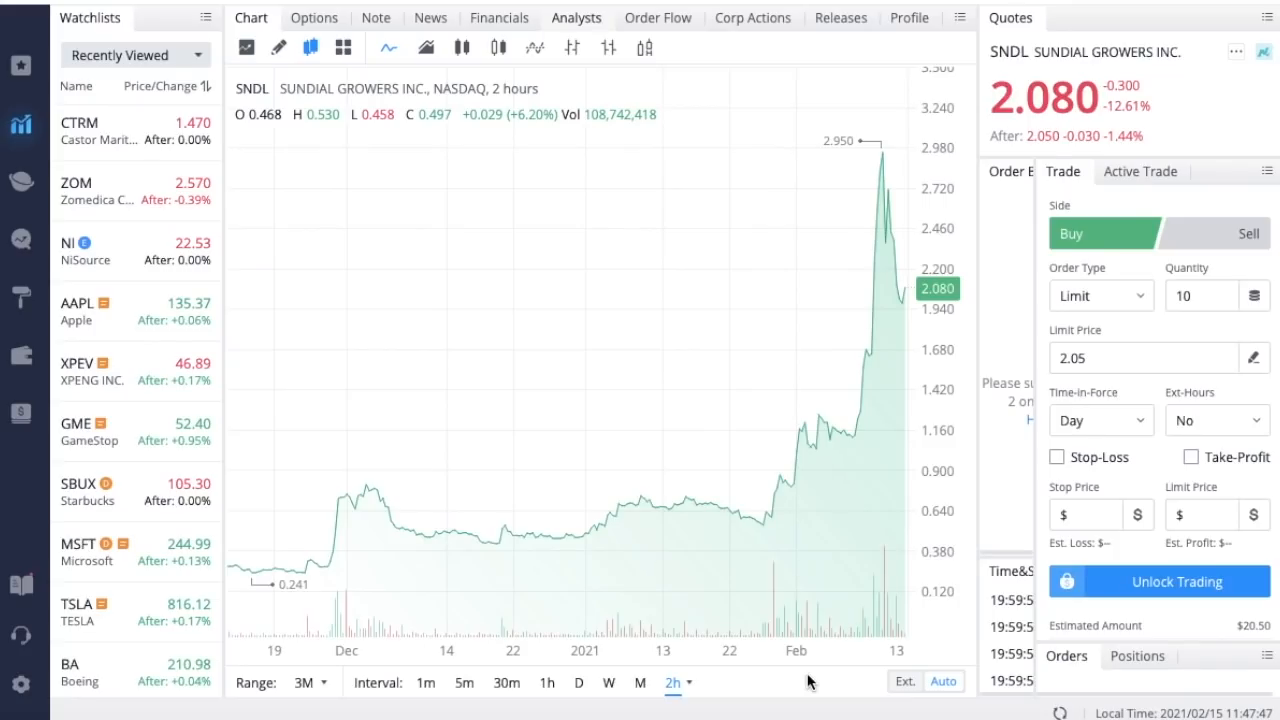
mouse_move(896, 714)
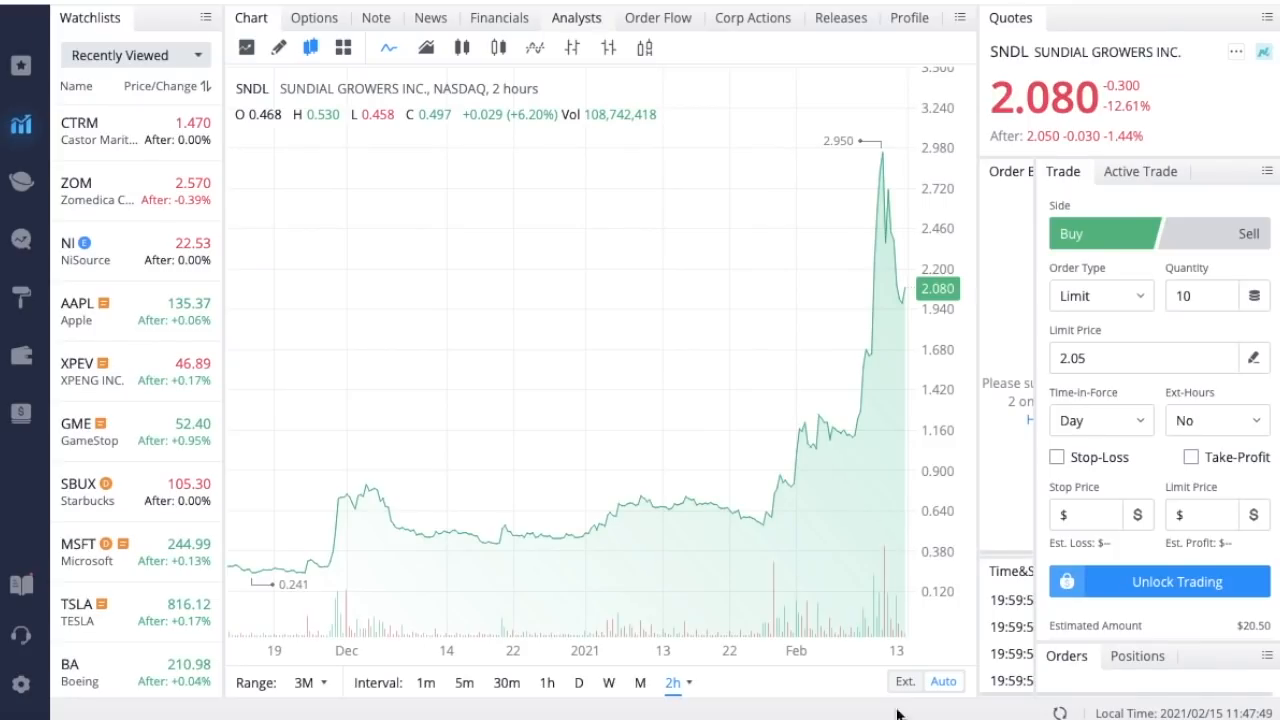
mouse_move(768, 504)
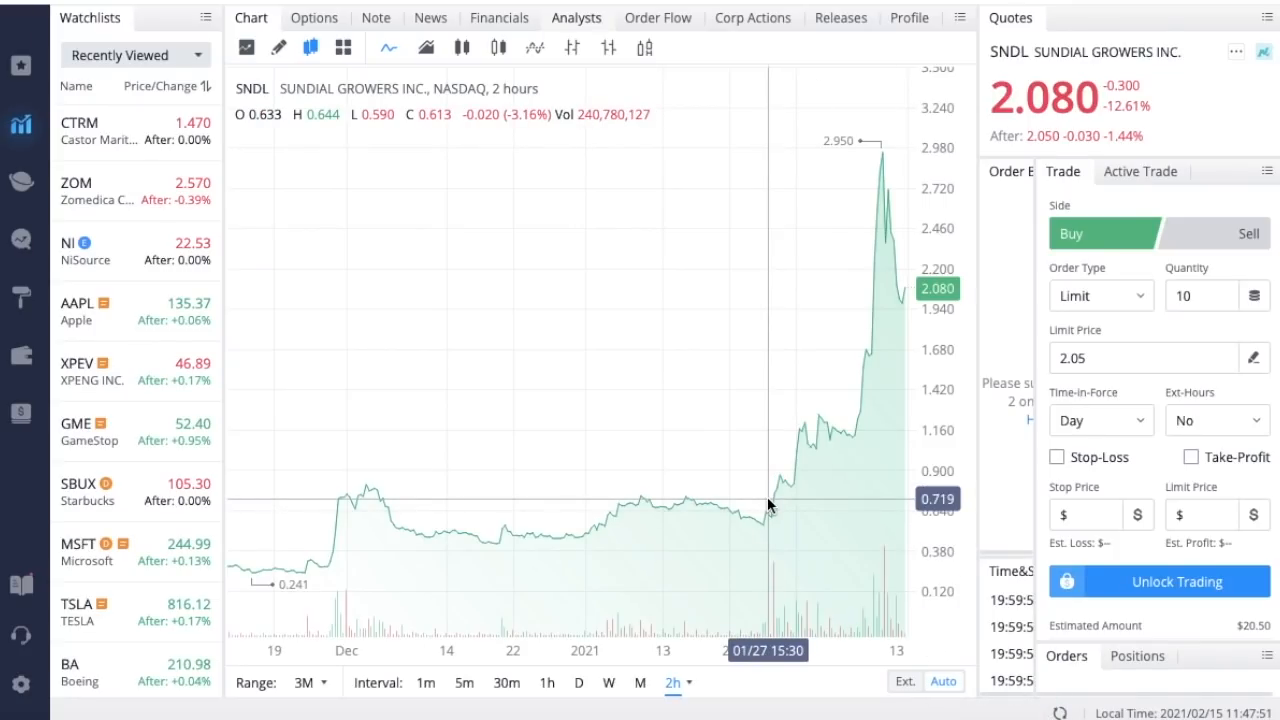
mouse_move(884, 168)
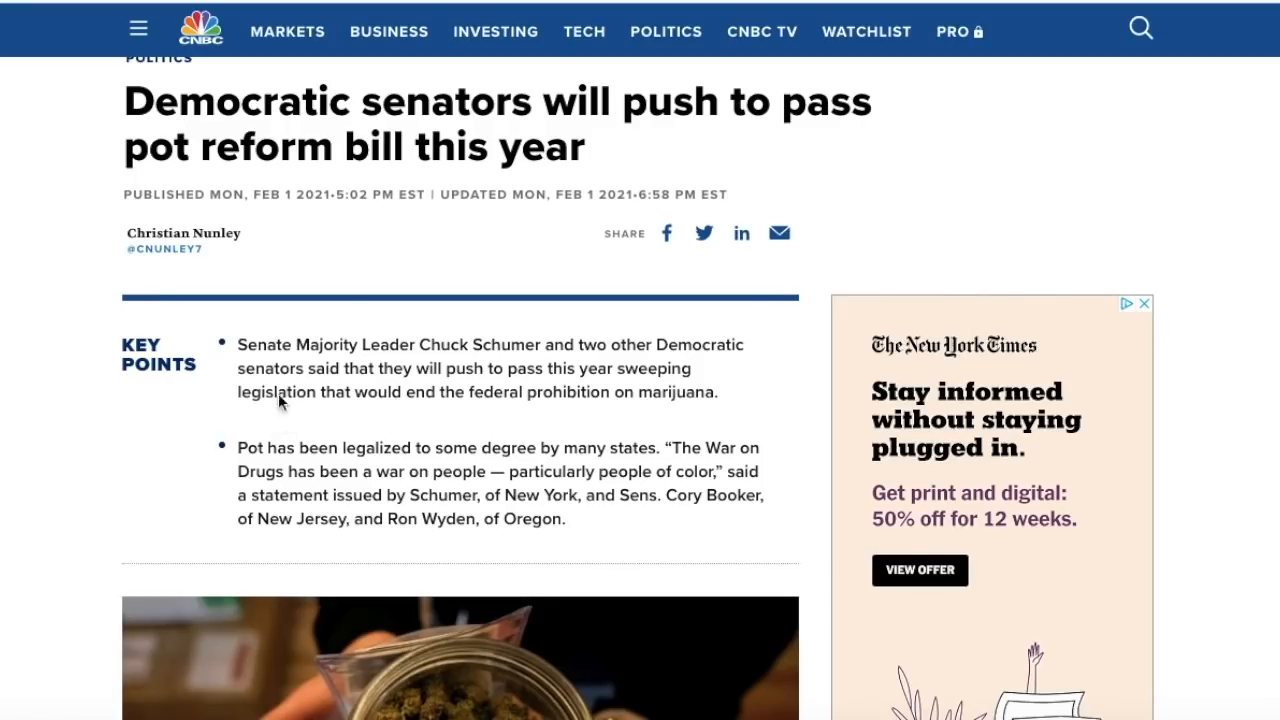
mouse_move(288, 348)
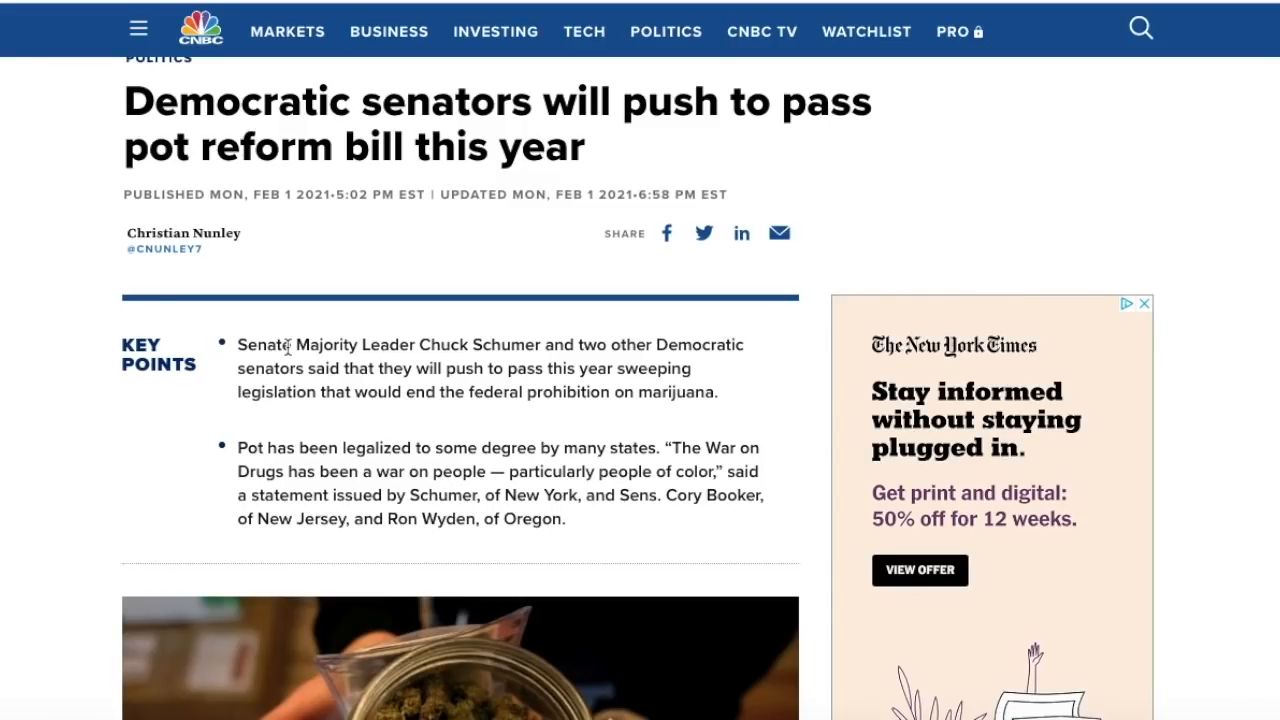
mouse_move(388, 436)
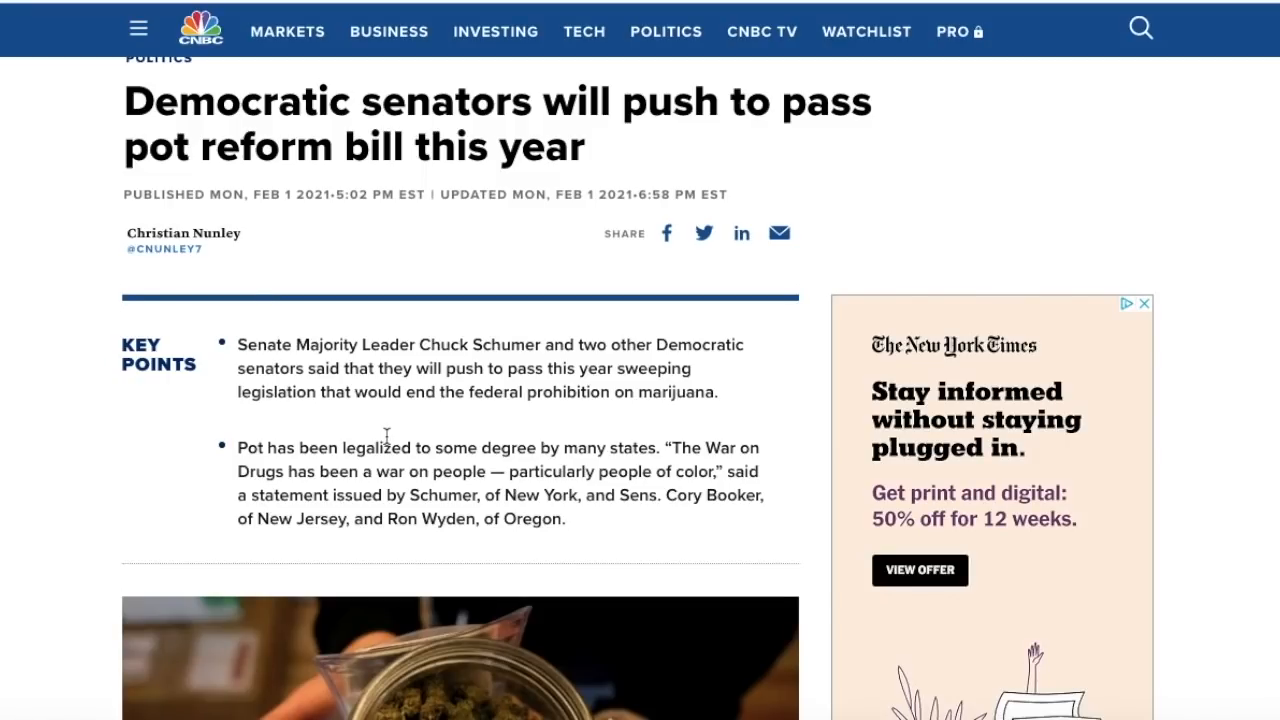
mouse_move(810, 684)
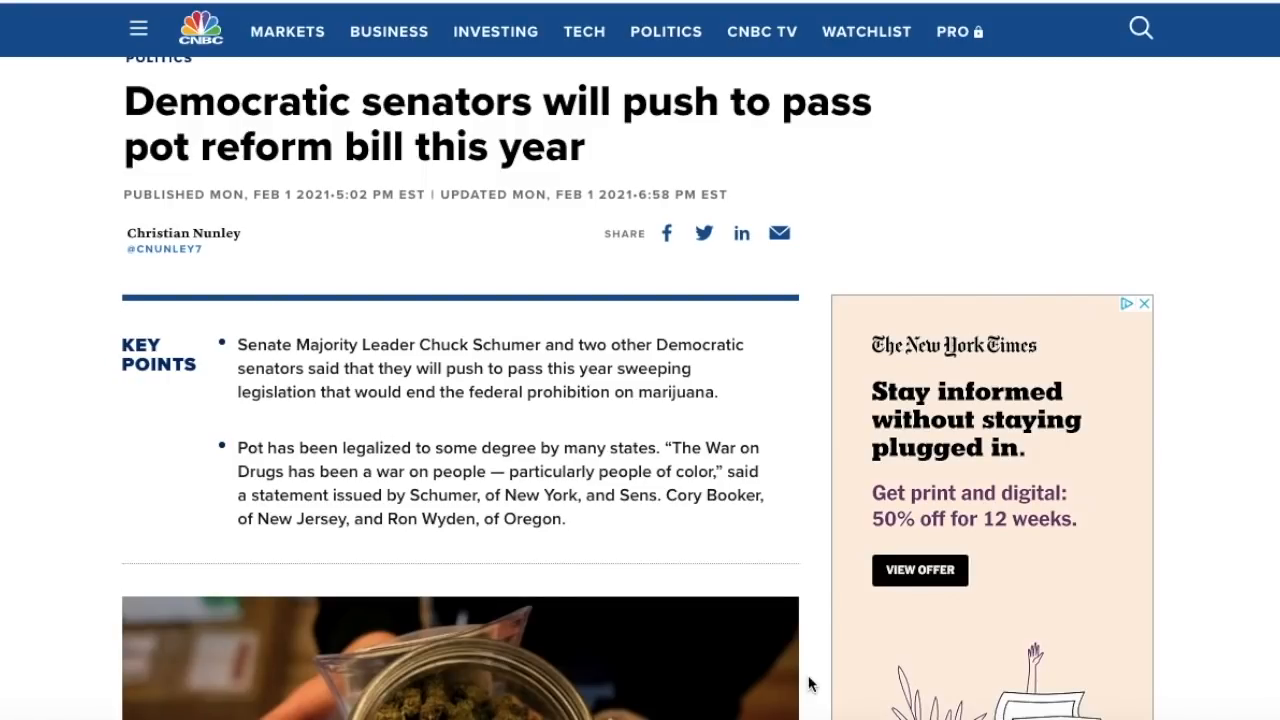
mouse_move(752, 408)
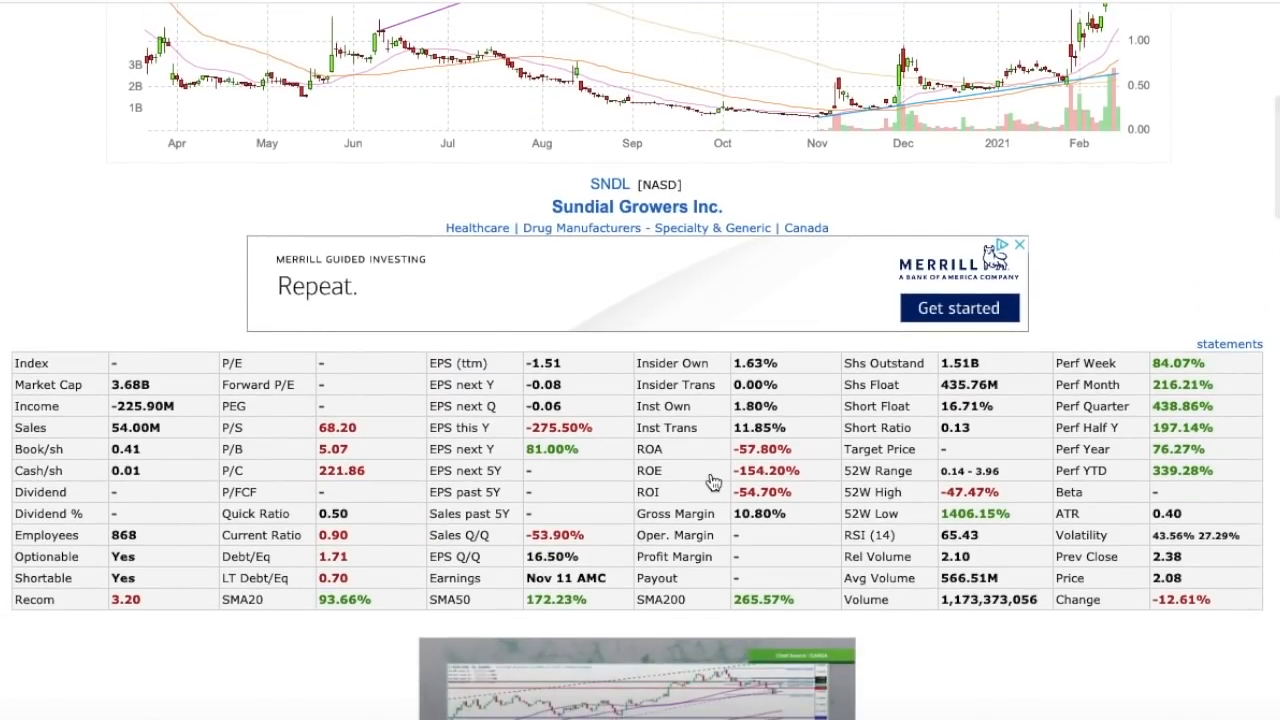
mouse_move(878, 406)
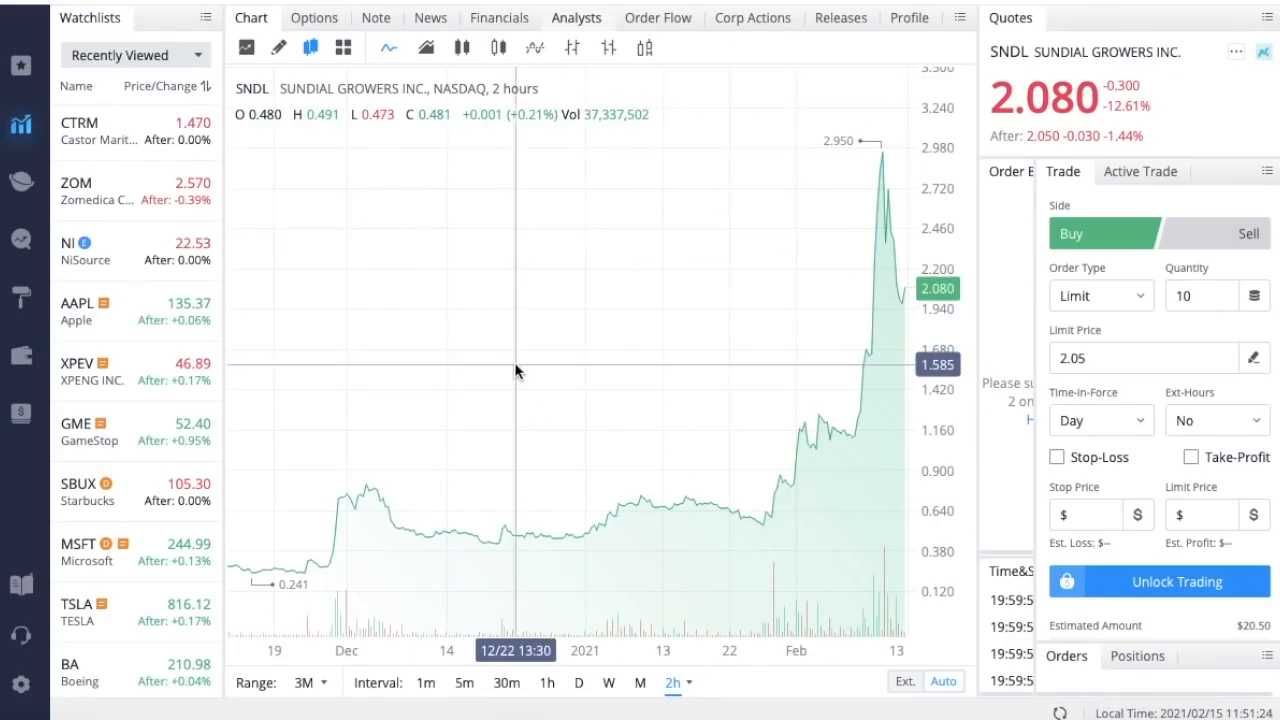
mouse_move(836, 438)
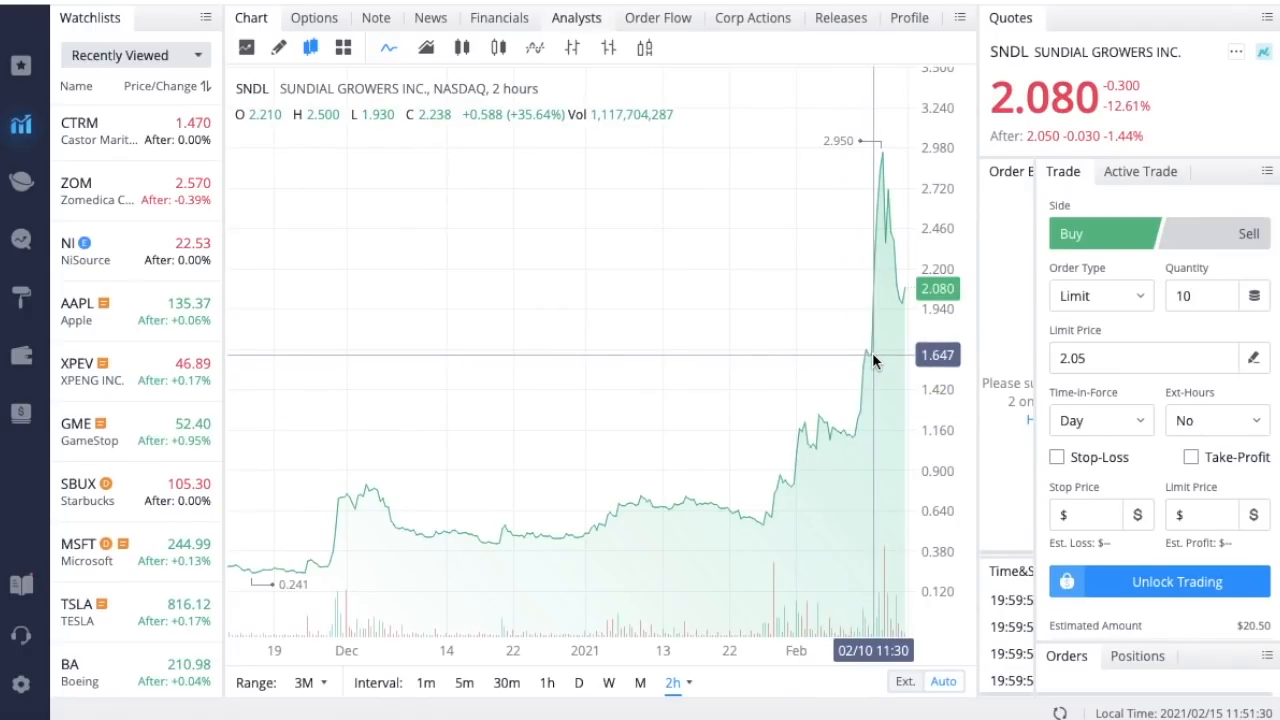
mouse_move(882, 200)
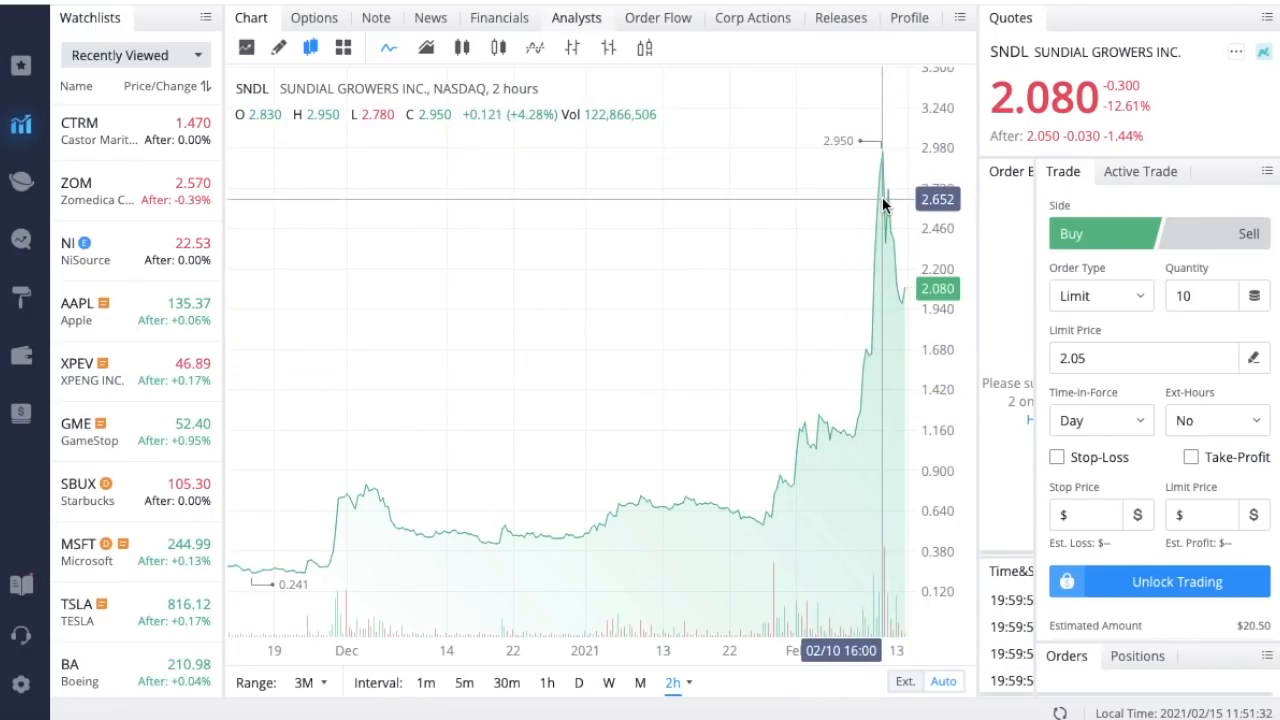
mouse_move(876, 348)
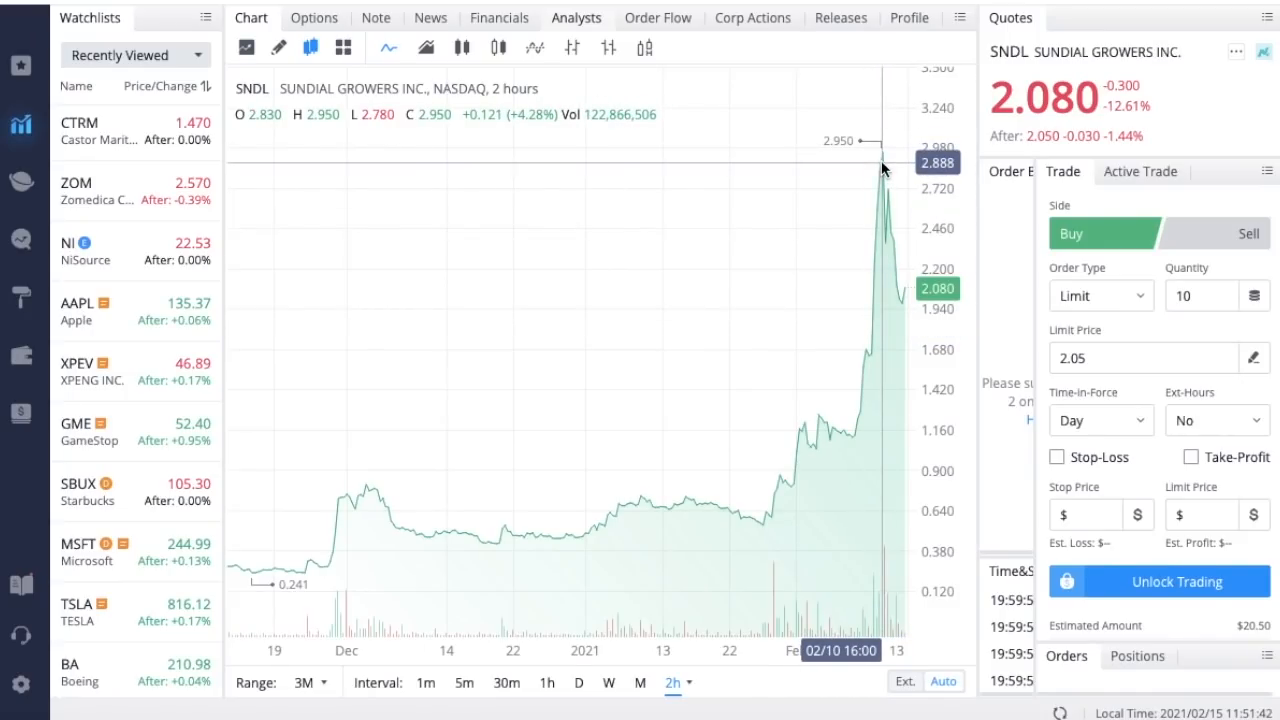
mouse_move(778, 524)
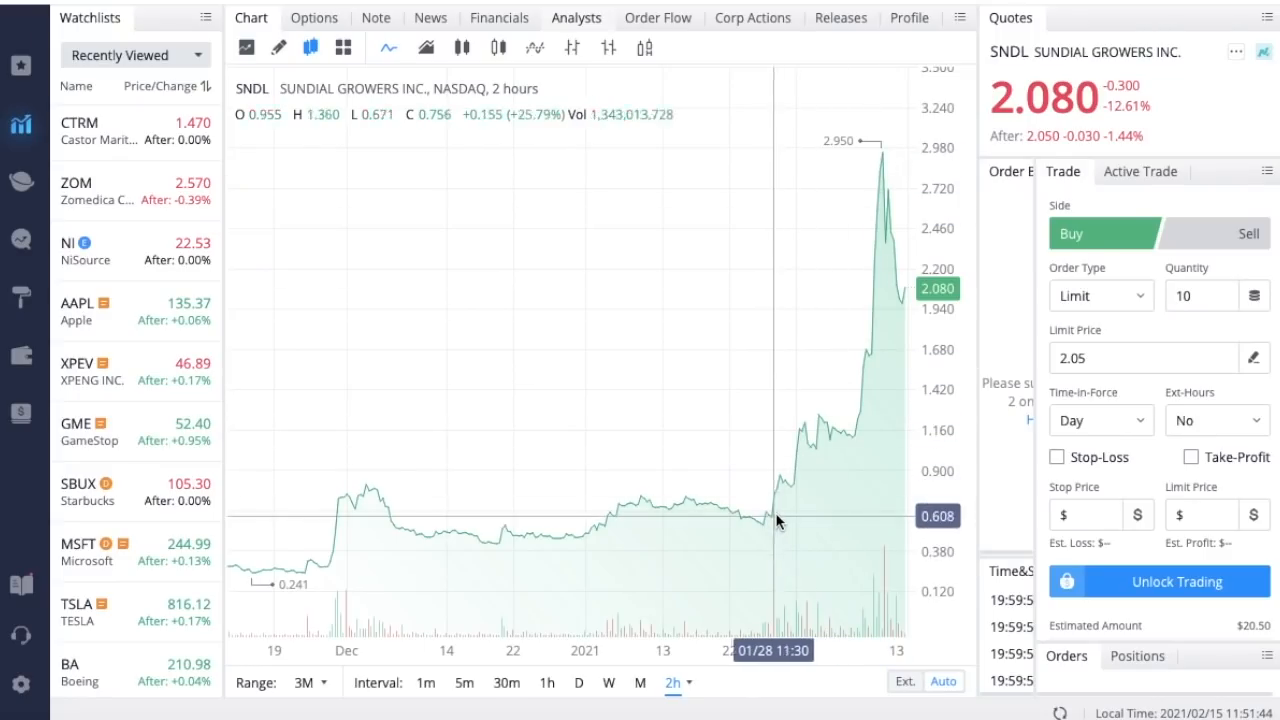
mouse_move(798, 444)
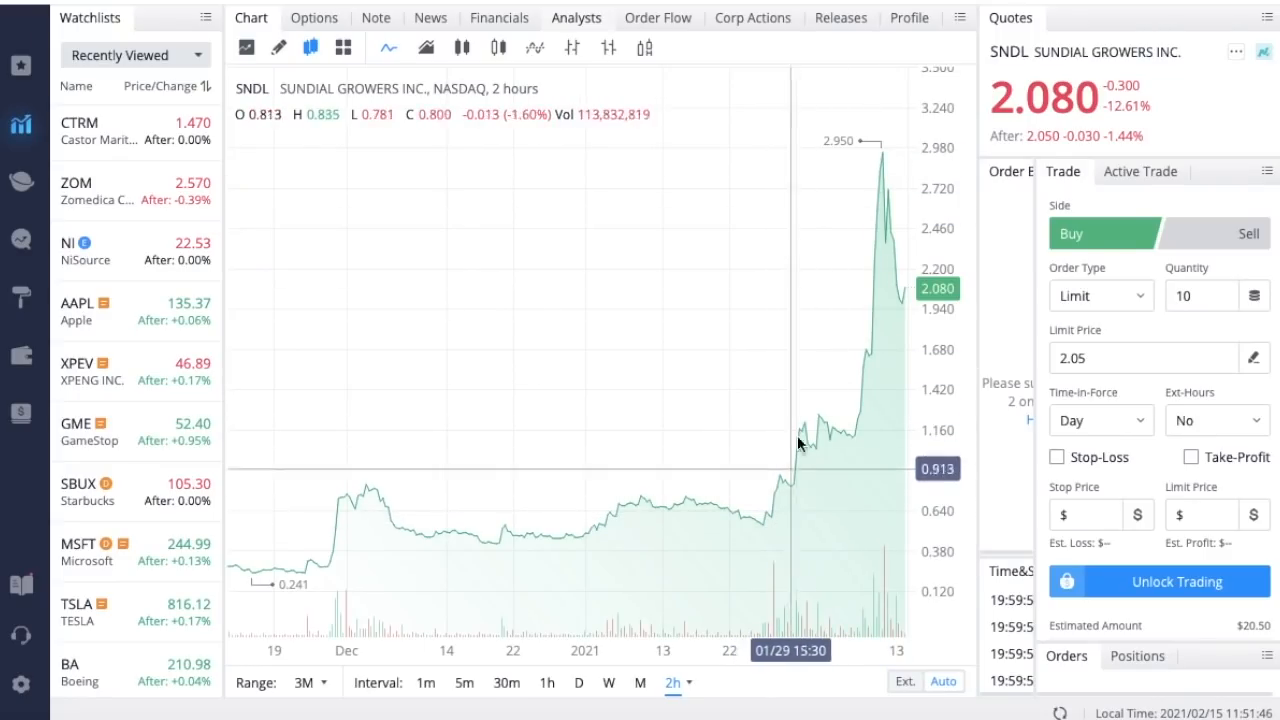
mouse_move(876, 156)
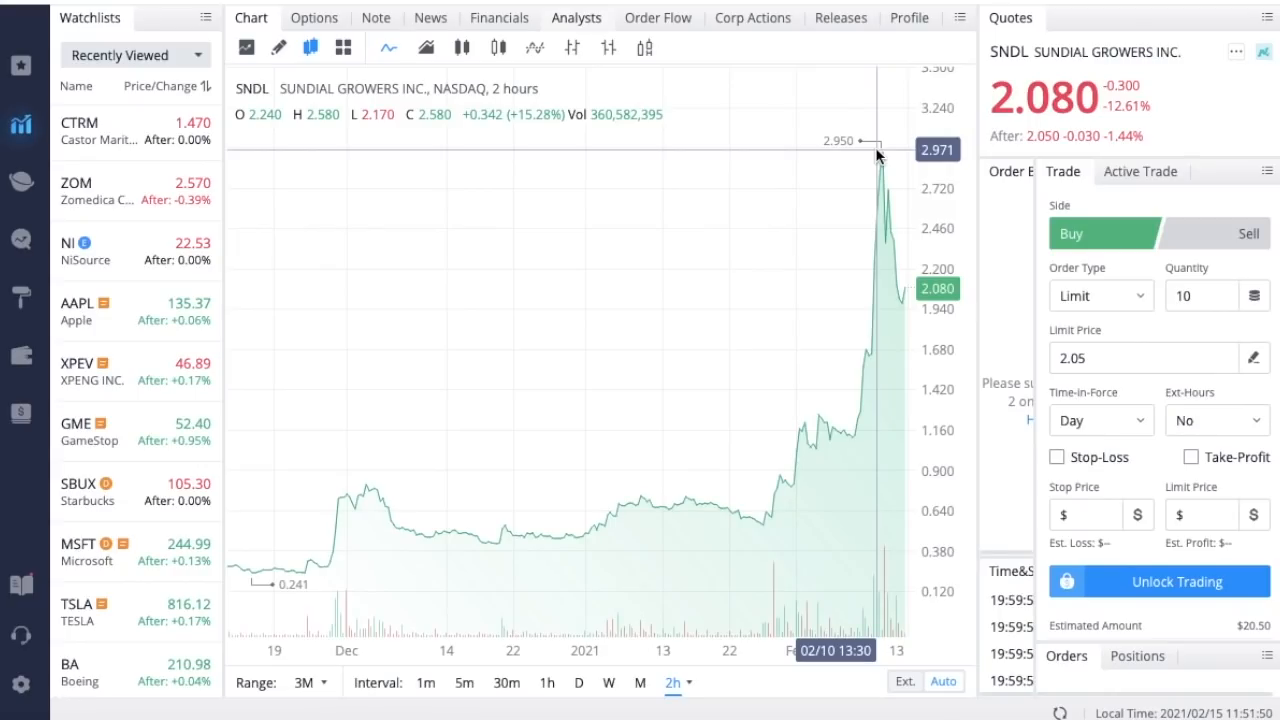
mouse_move(910, 244)
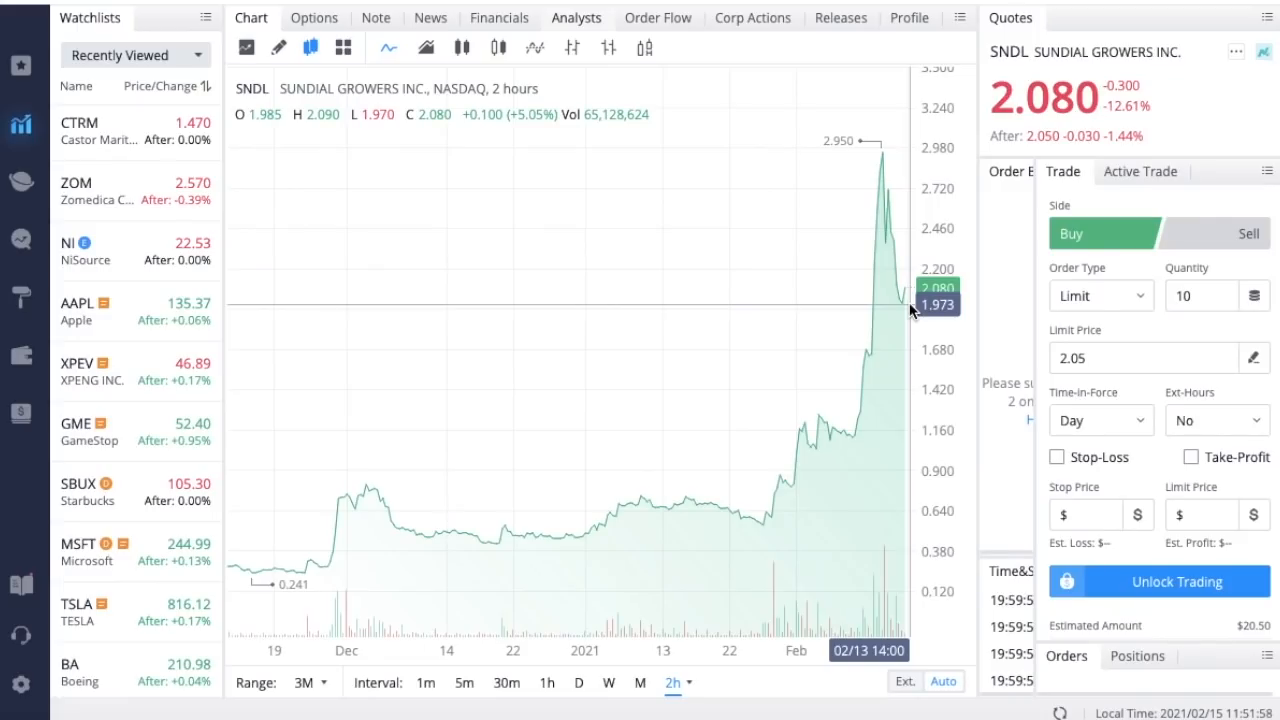
mouse_move(670, 544)
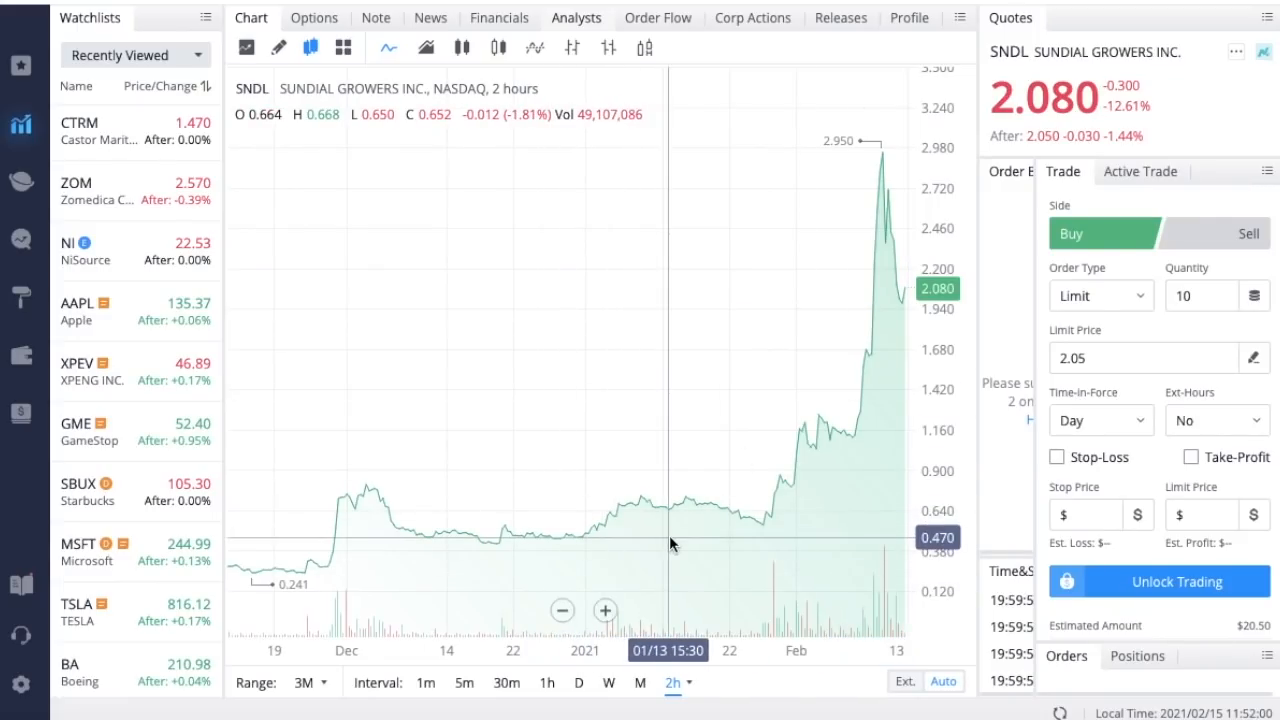
mouse_move(740, 512)
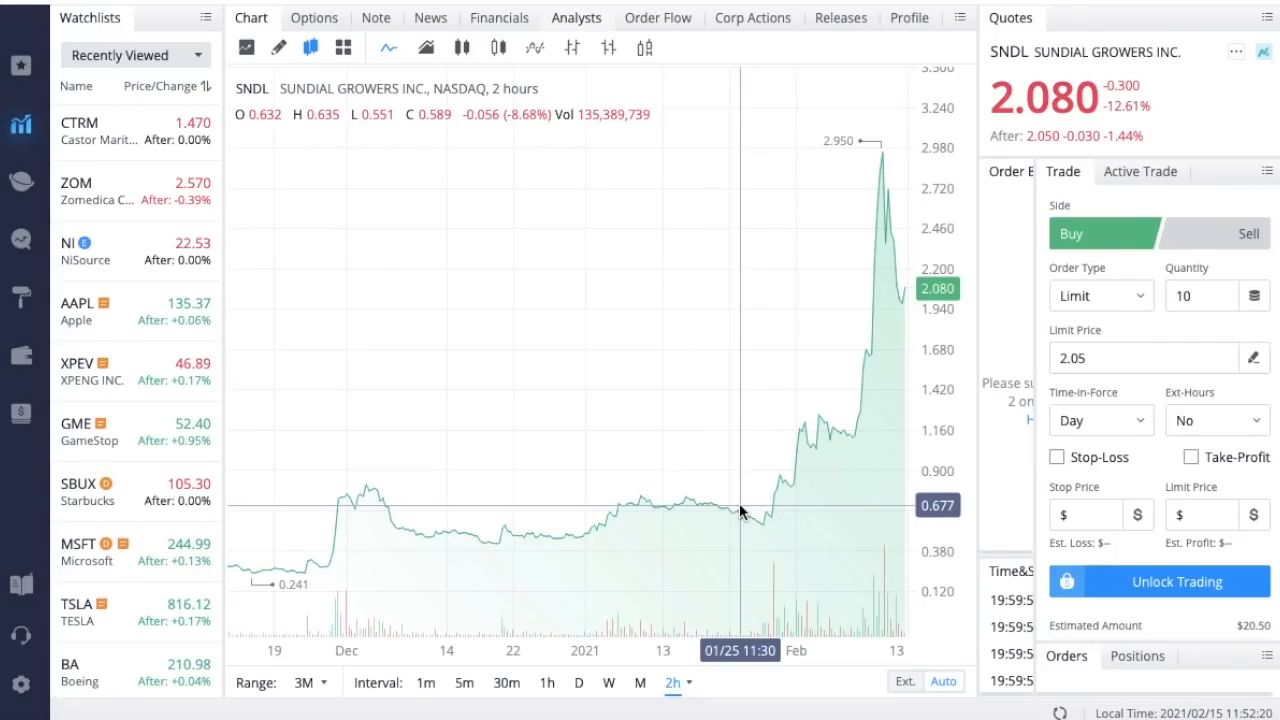
mouse_move(792, 414)
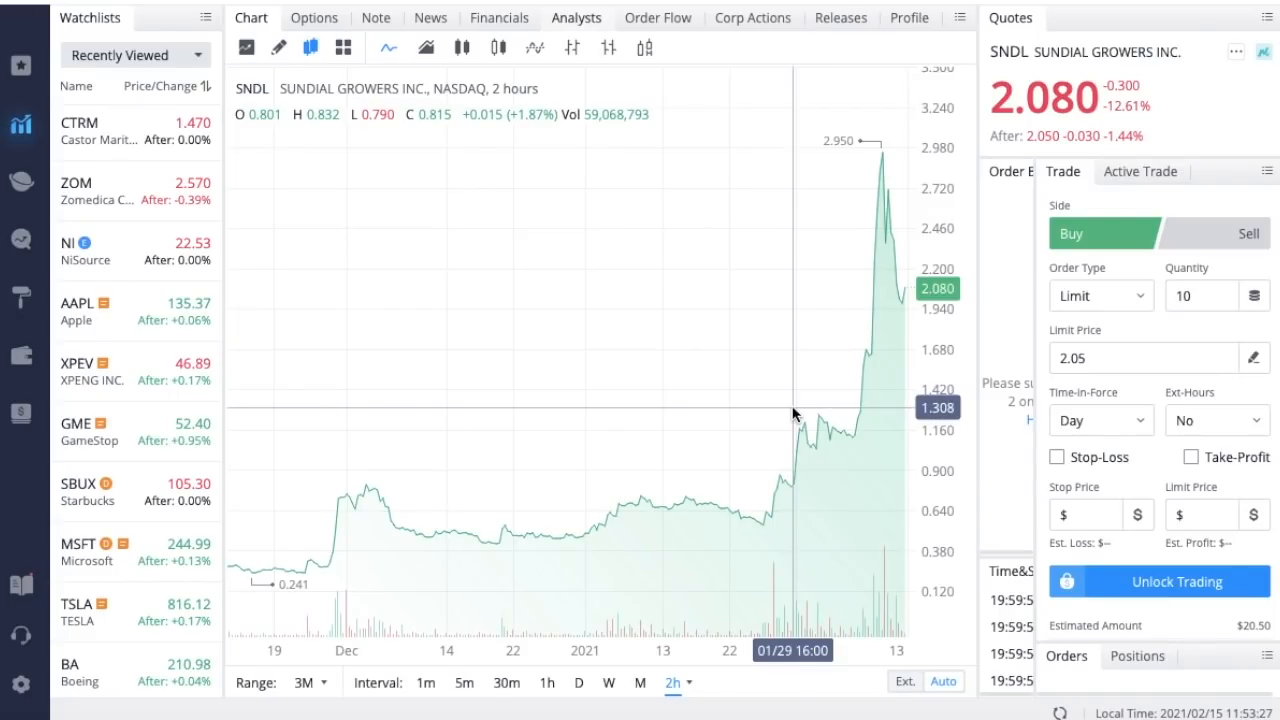
mouse_move(864, 168)
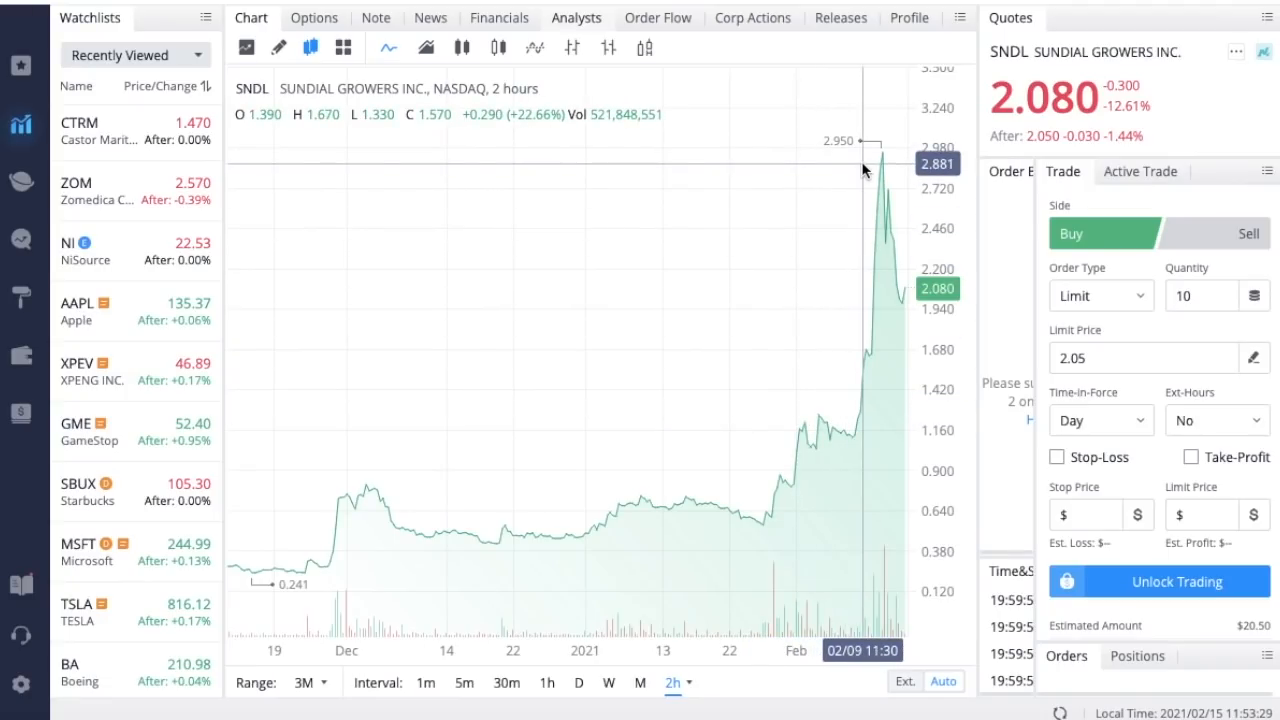
mouse_move(856, 314)
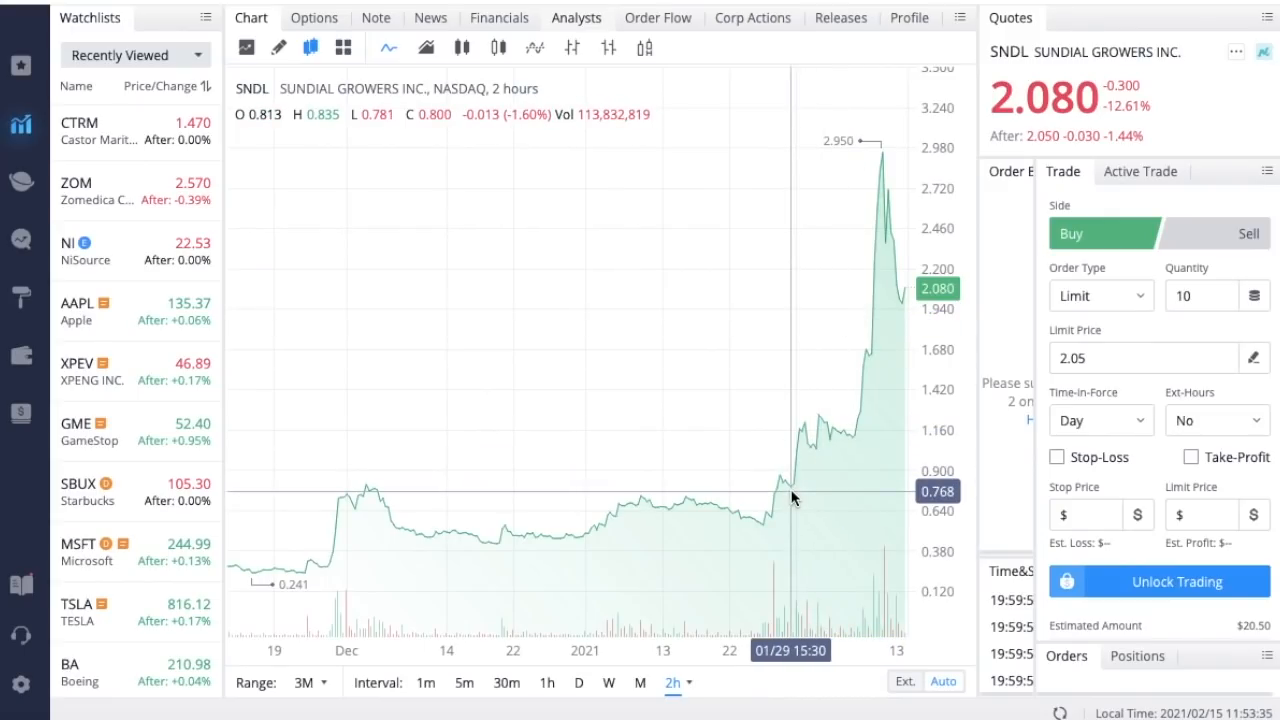
mouse_move(792, 496)
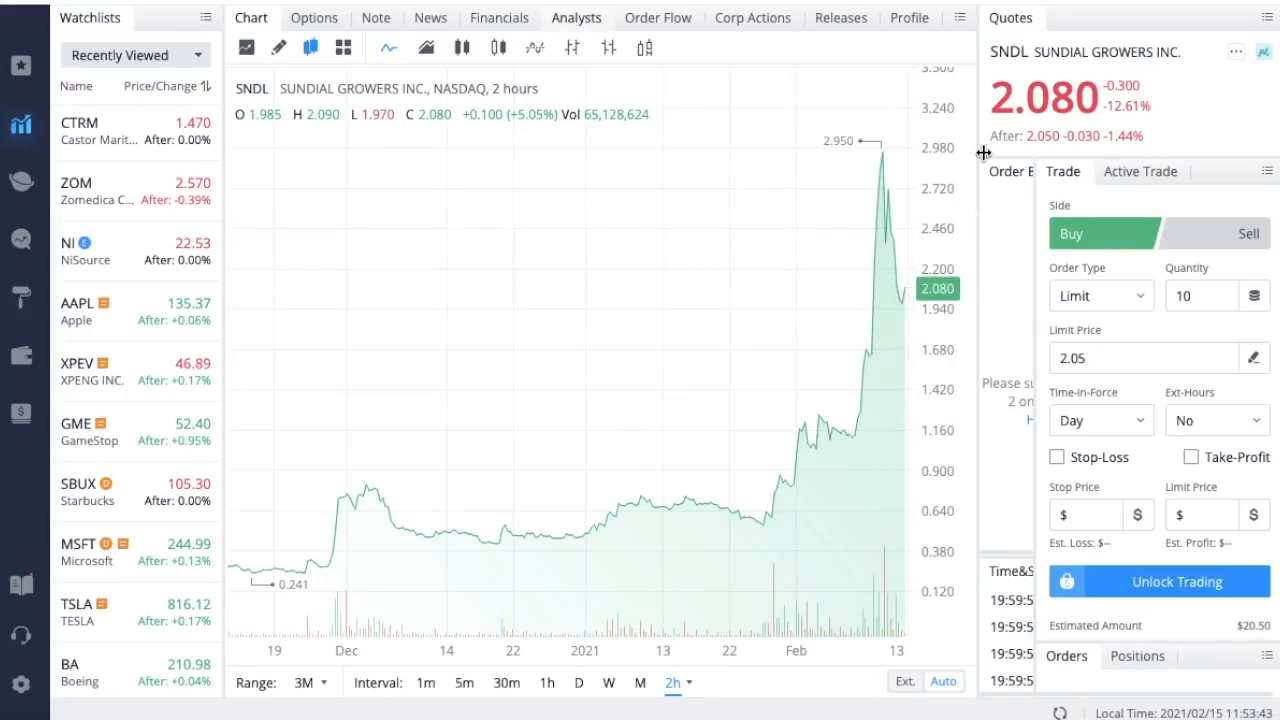
mouse_move(1040, 156)
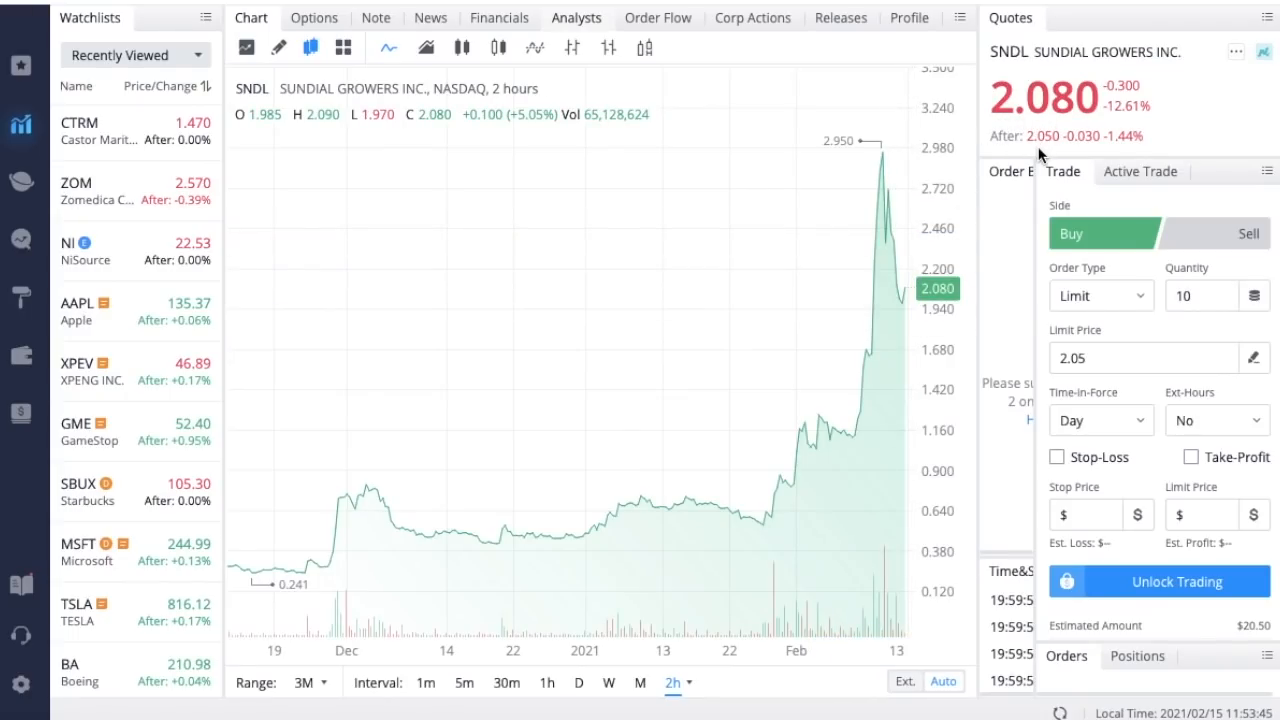
mouse_move(910, 240)
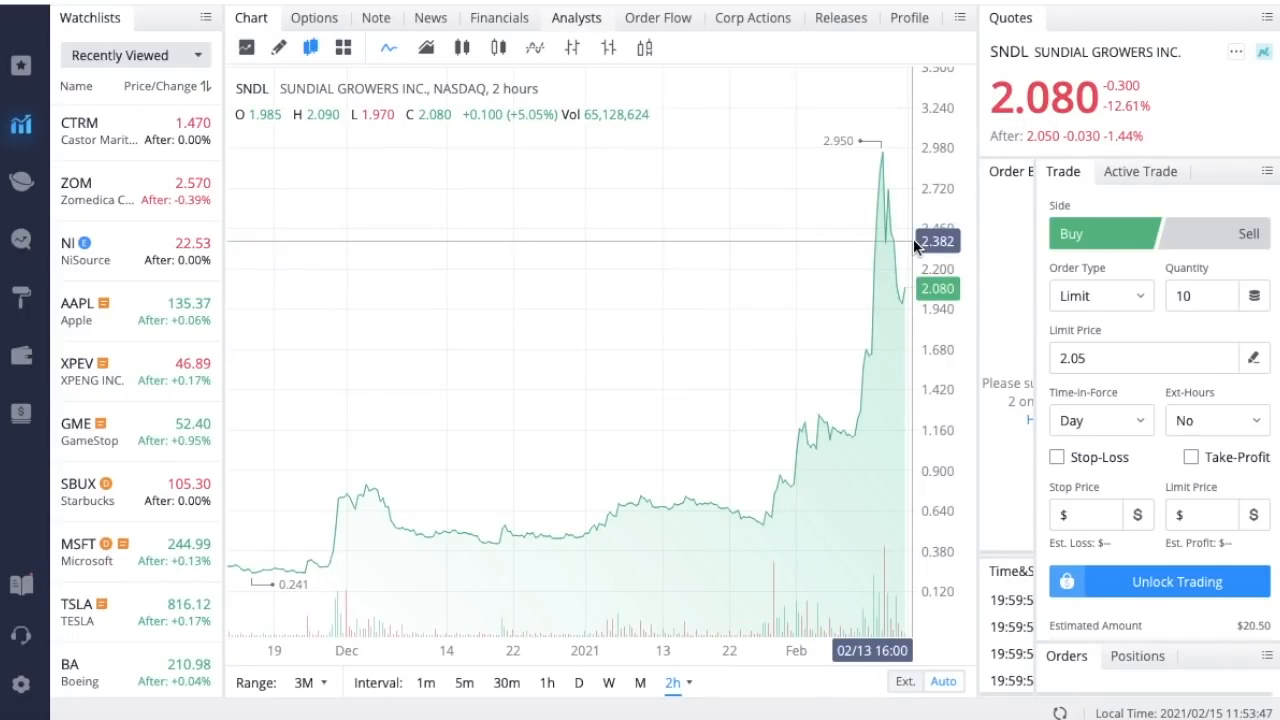
mouse_move(830, 376)
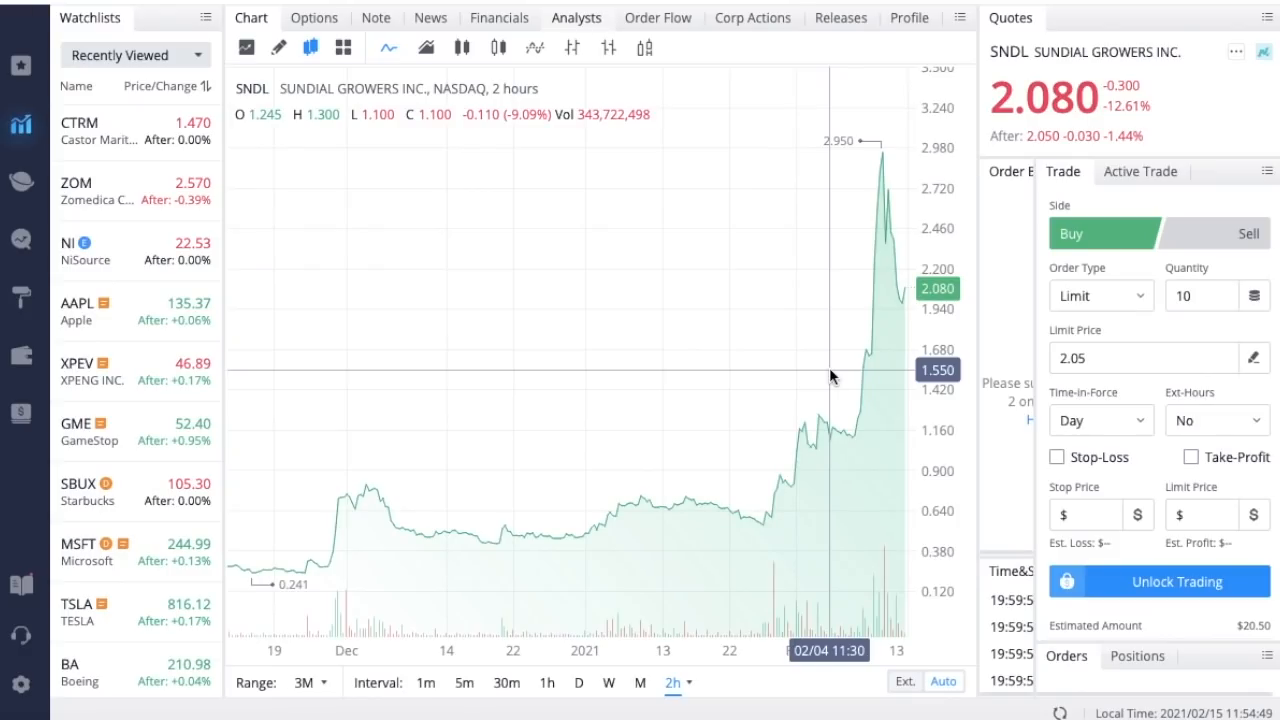
mouse_move(756, 390)
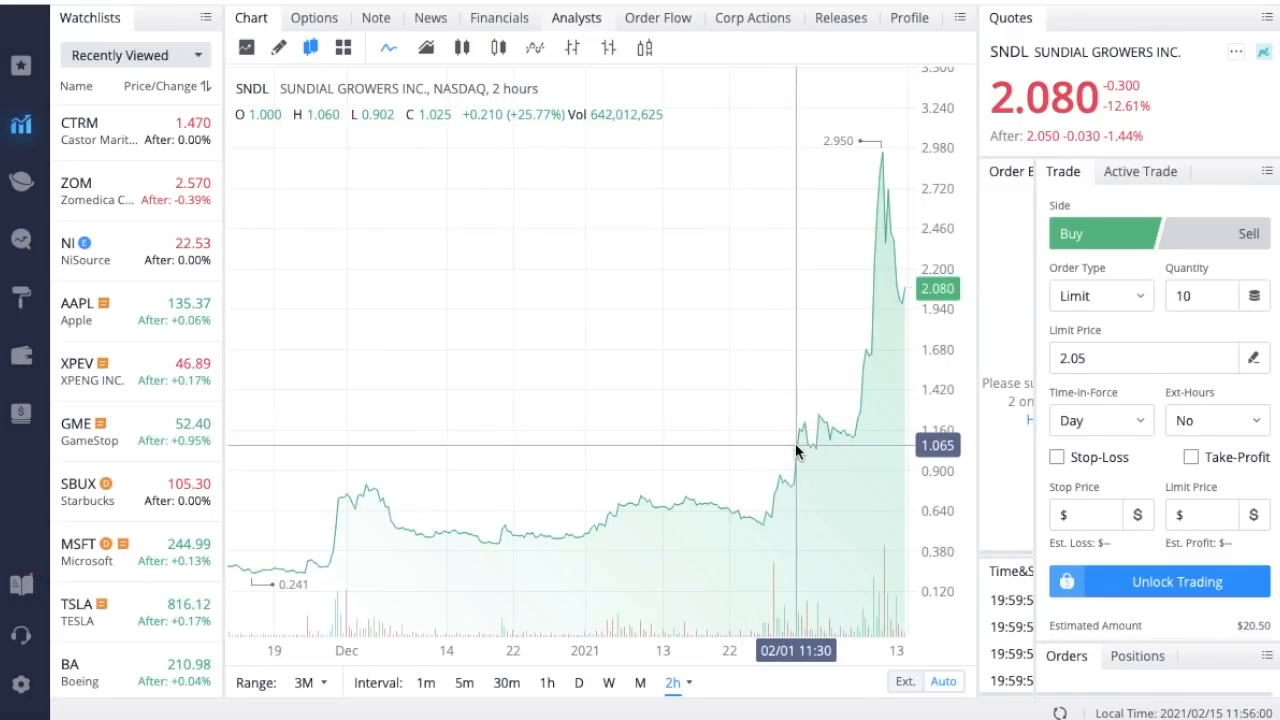
mouse_move(880, 262)
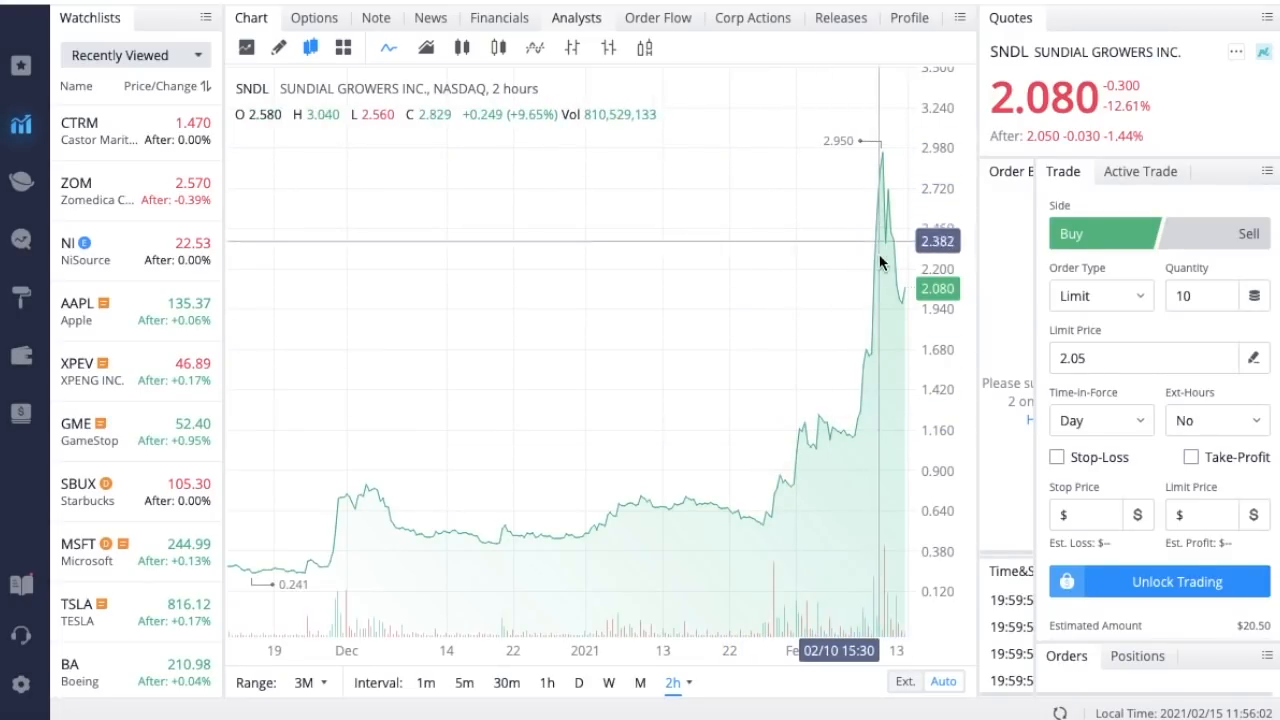
mouse_move(900, 300)
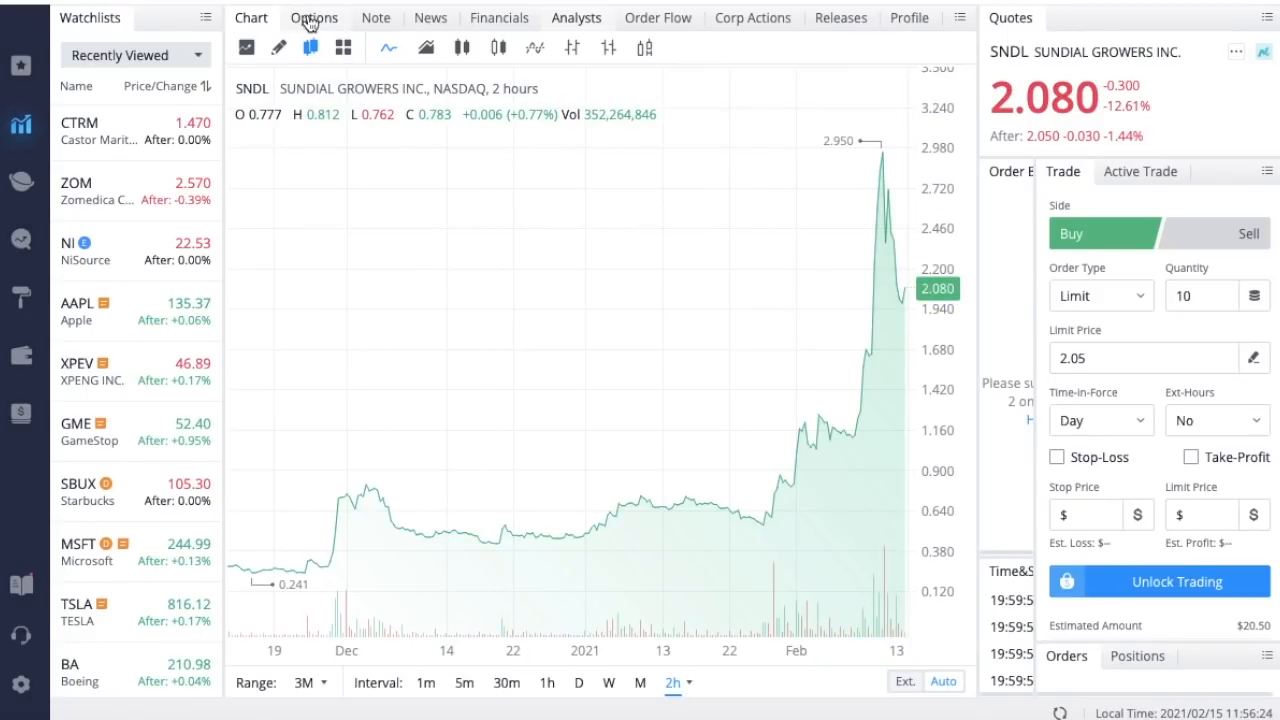
Show SNDL's put options chain for the 19 Feb 21 expiration, reviewing the 1.5 and 2 strikes.
left_click(312, 16)
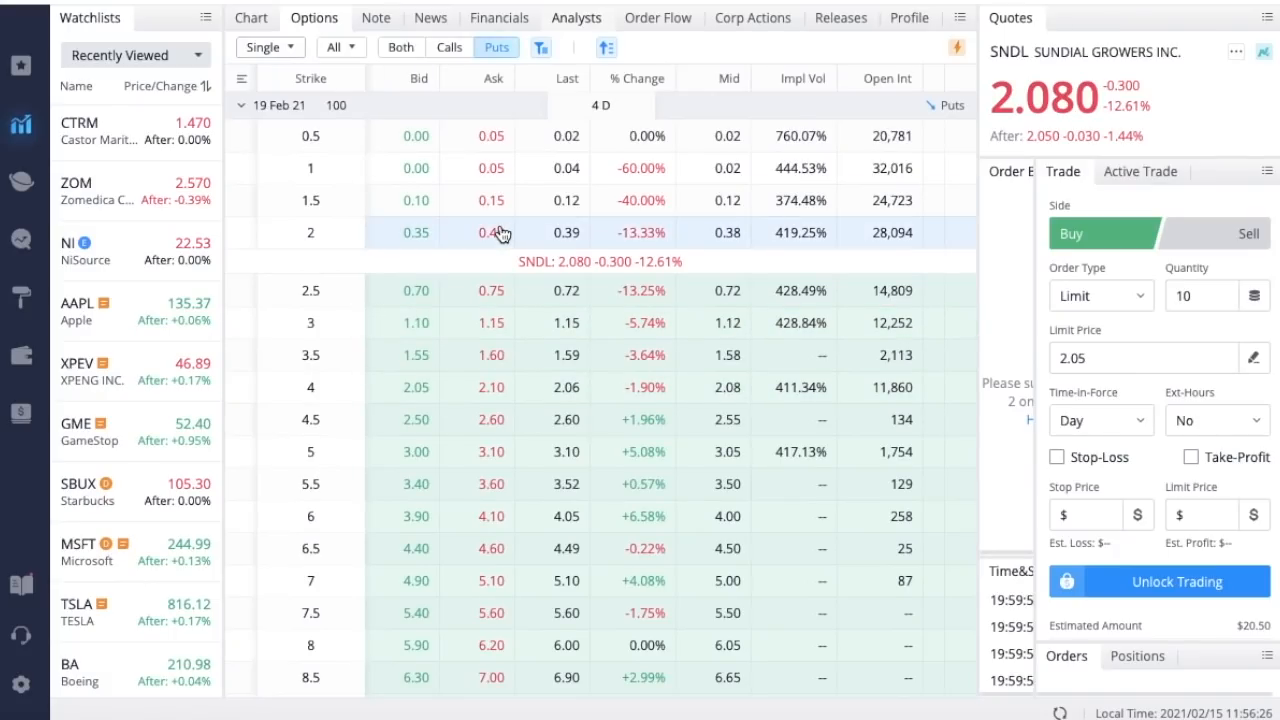
mouse_move(508, 290)
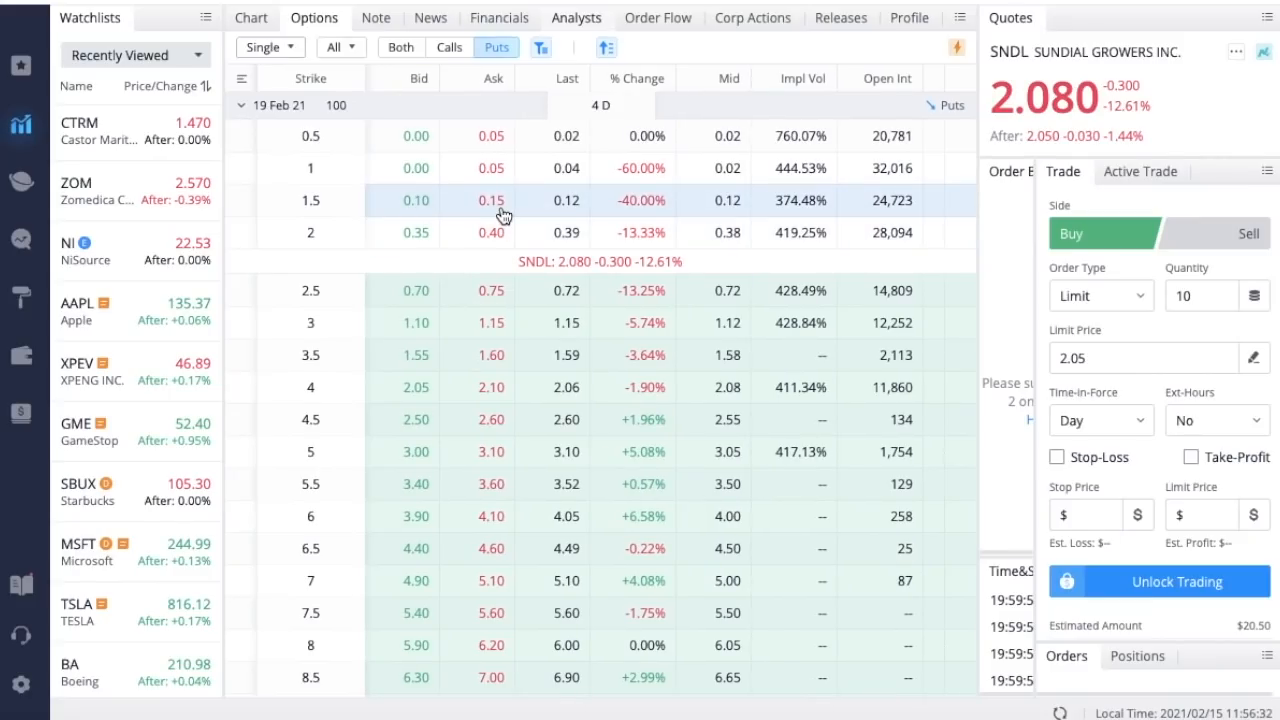
mouse_move(502, 216)
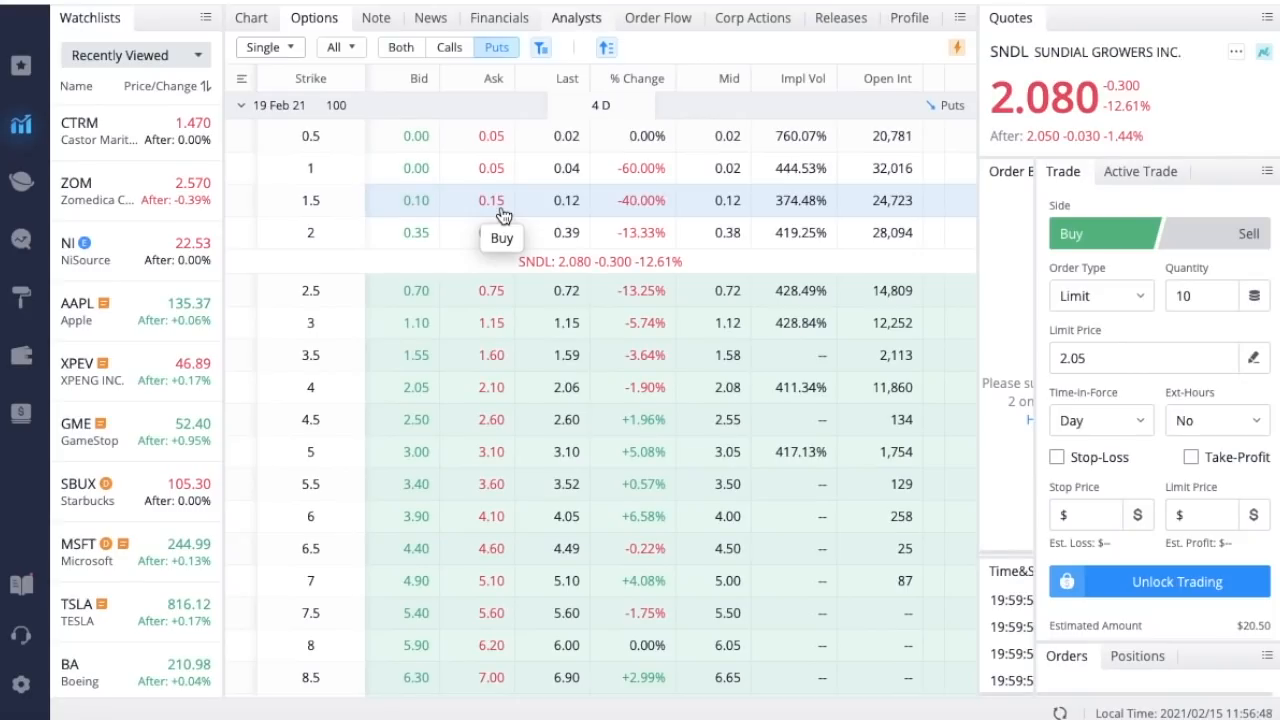
mouse_move(376, 192)
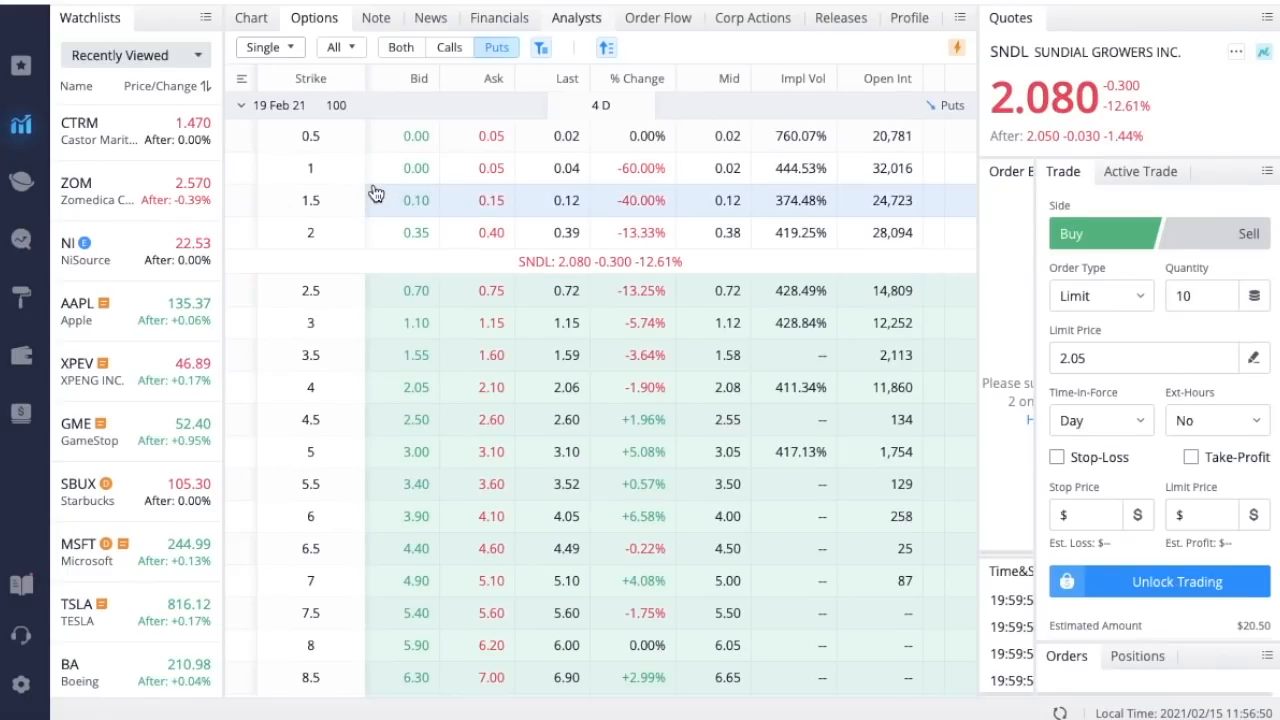
mouse_move(500, 204)
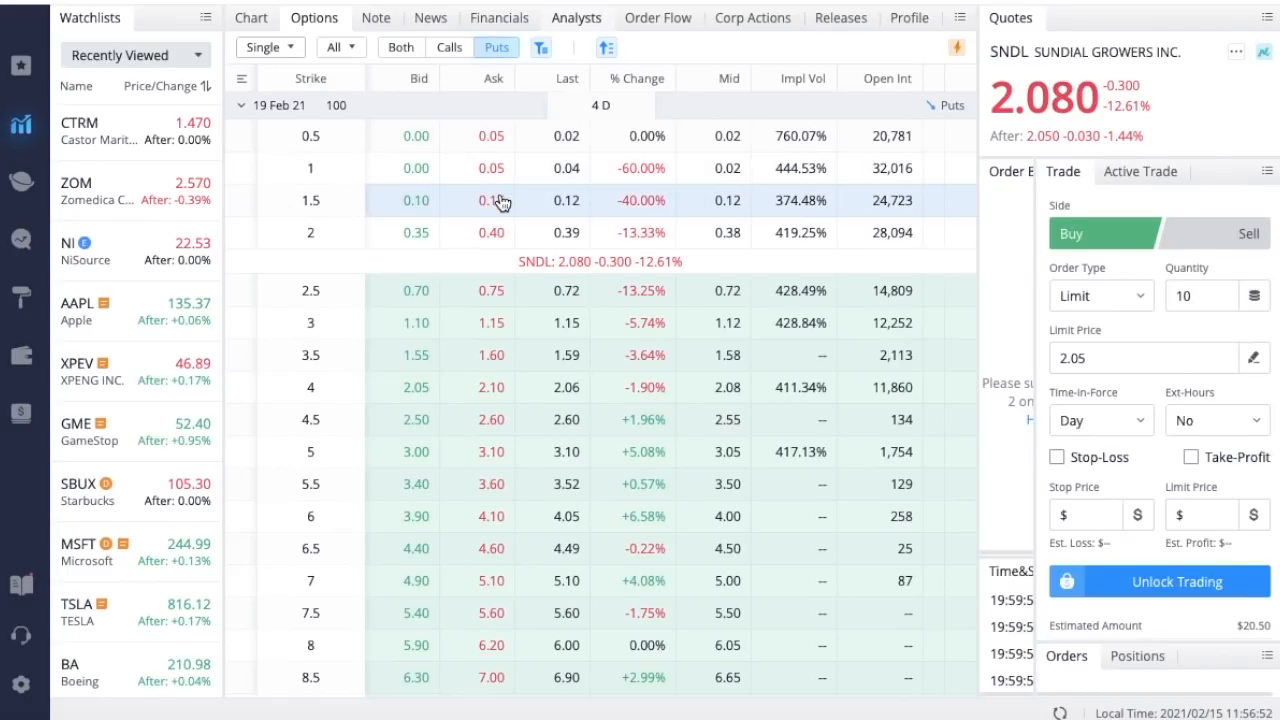
mouse_move(498, 200)
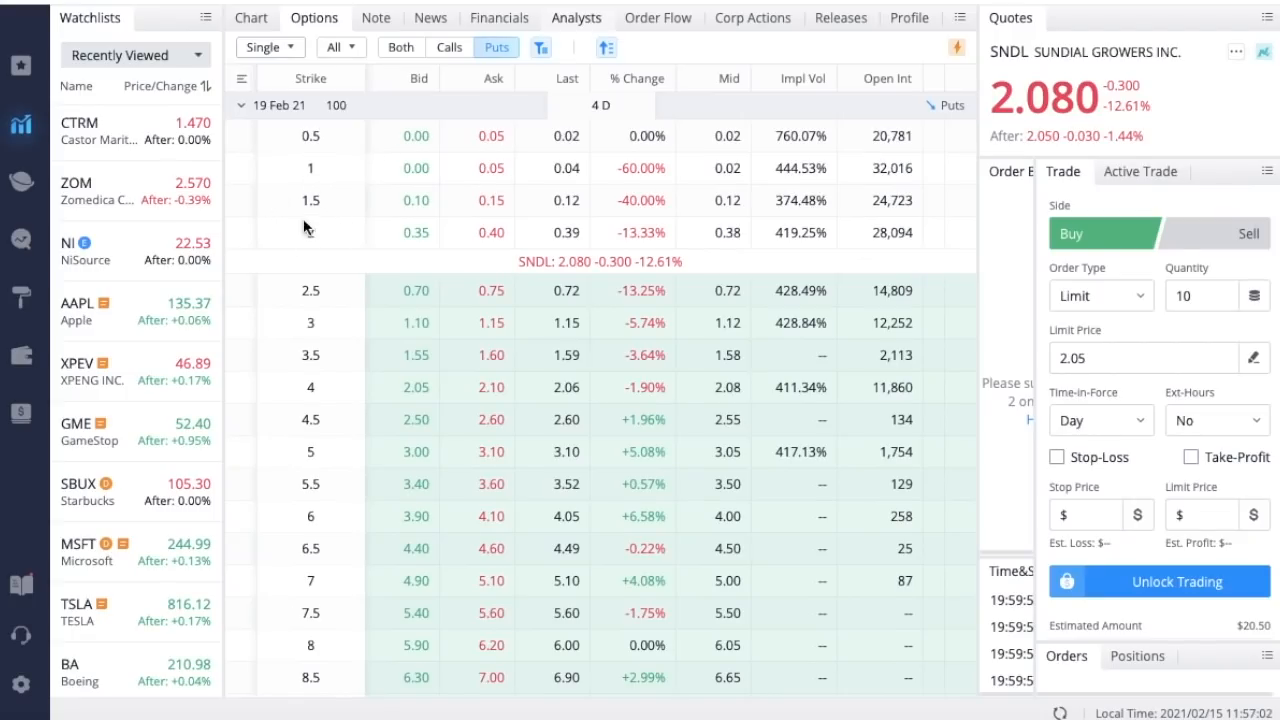
mouse_move(322, 182)
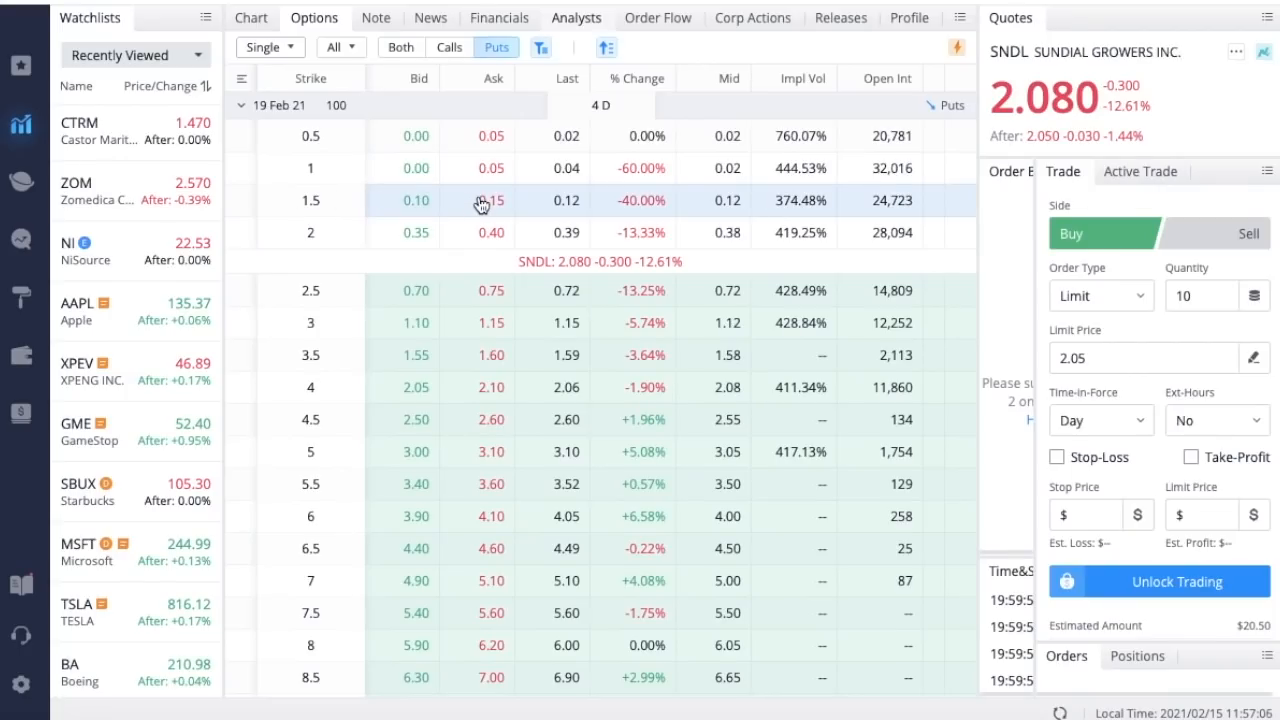
mouse_move(560, 214)
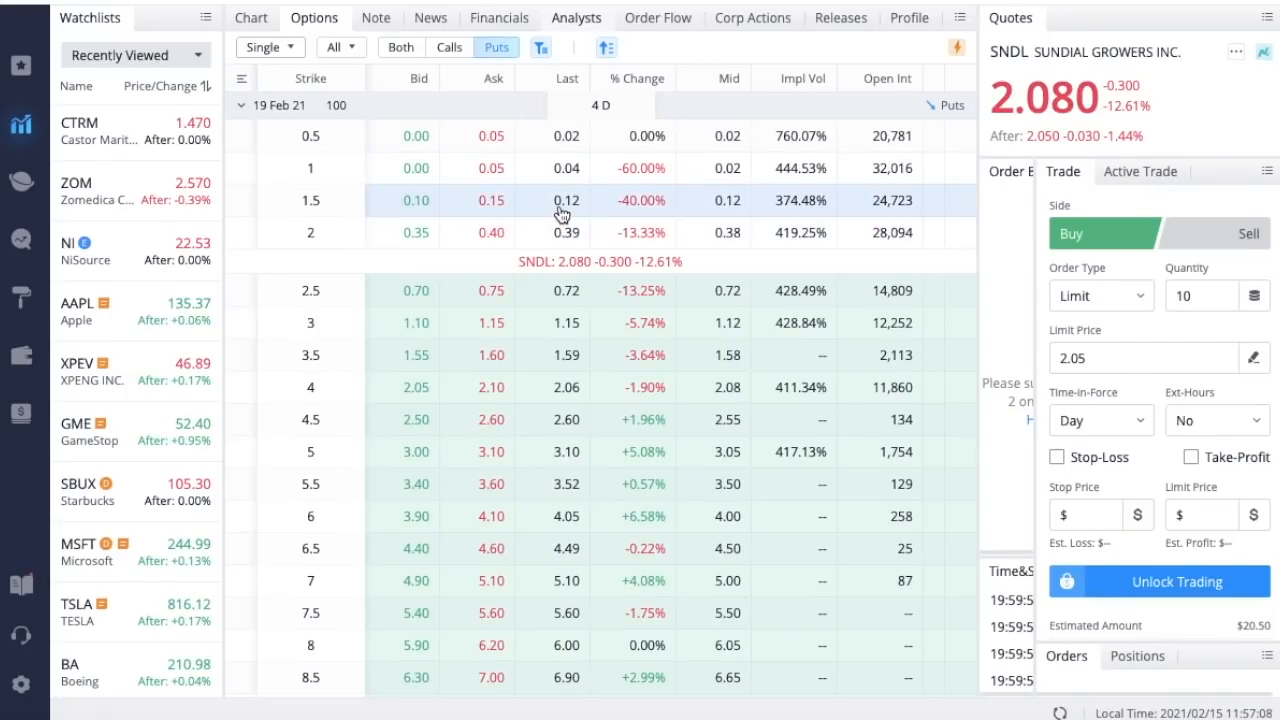
mouse_move(322, 204)
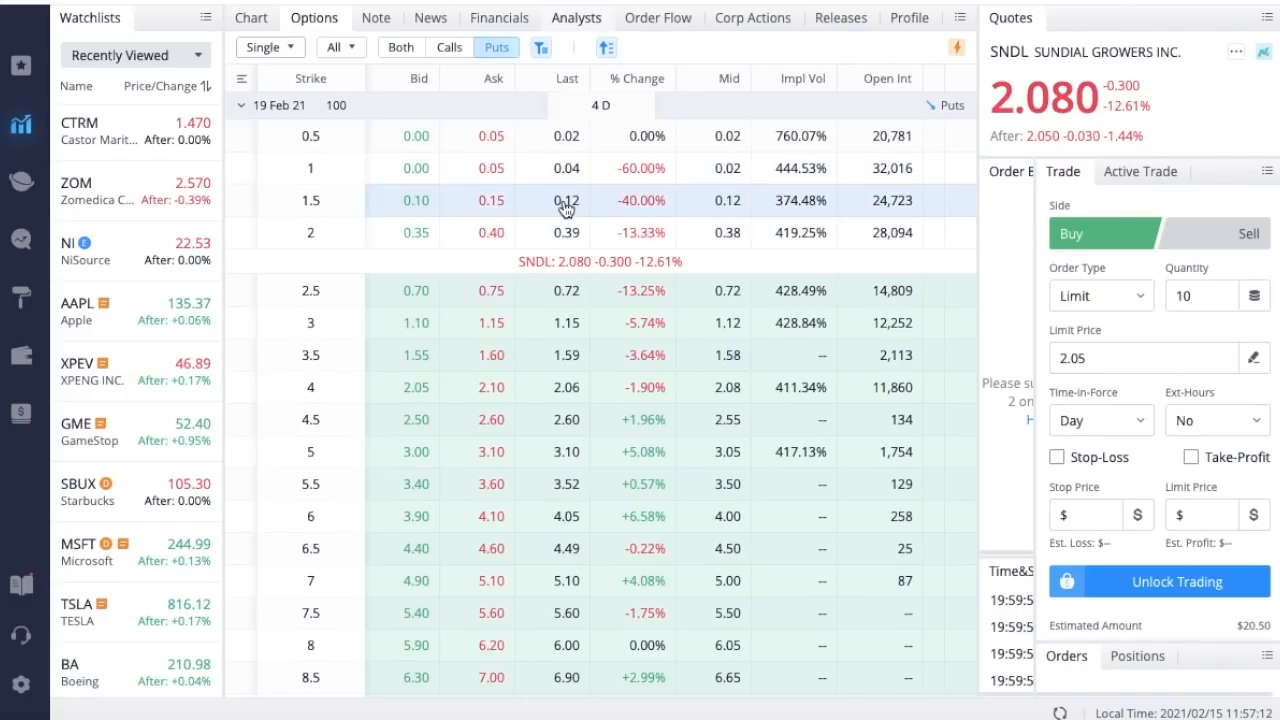
mouse_move(532, 222)
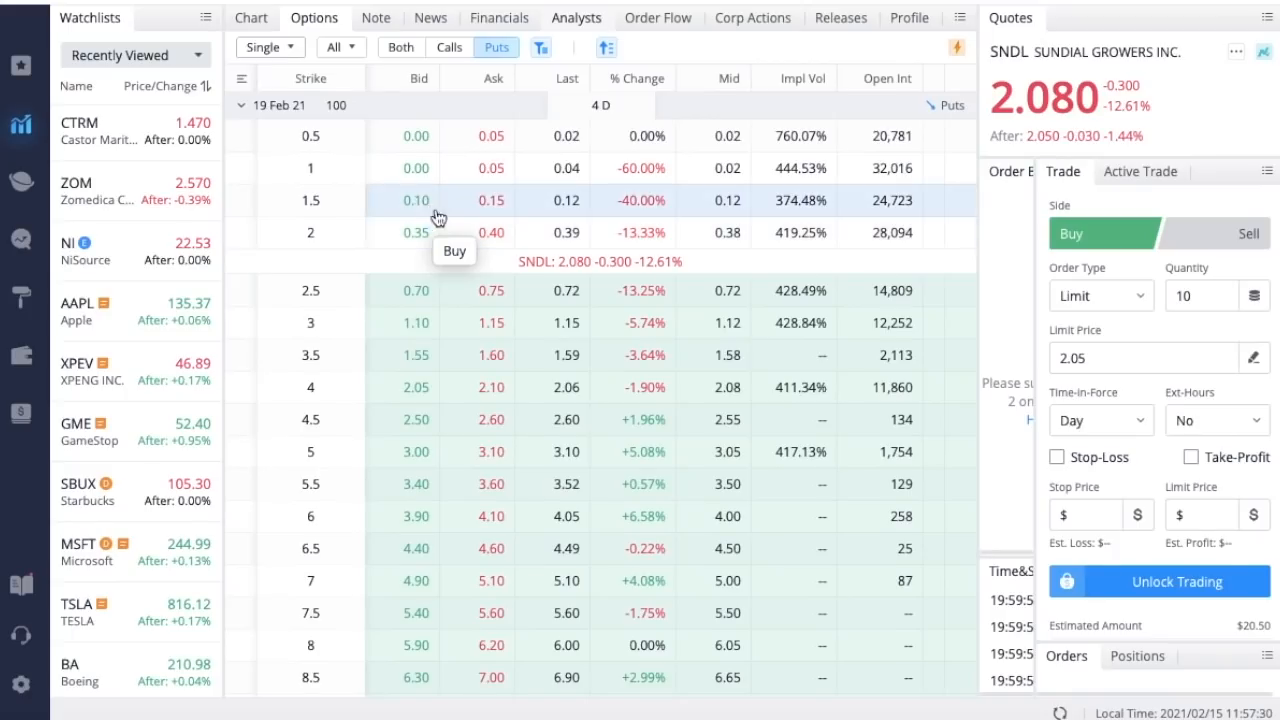
mouse_move(304, 204)
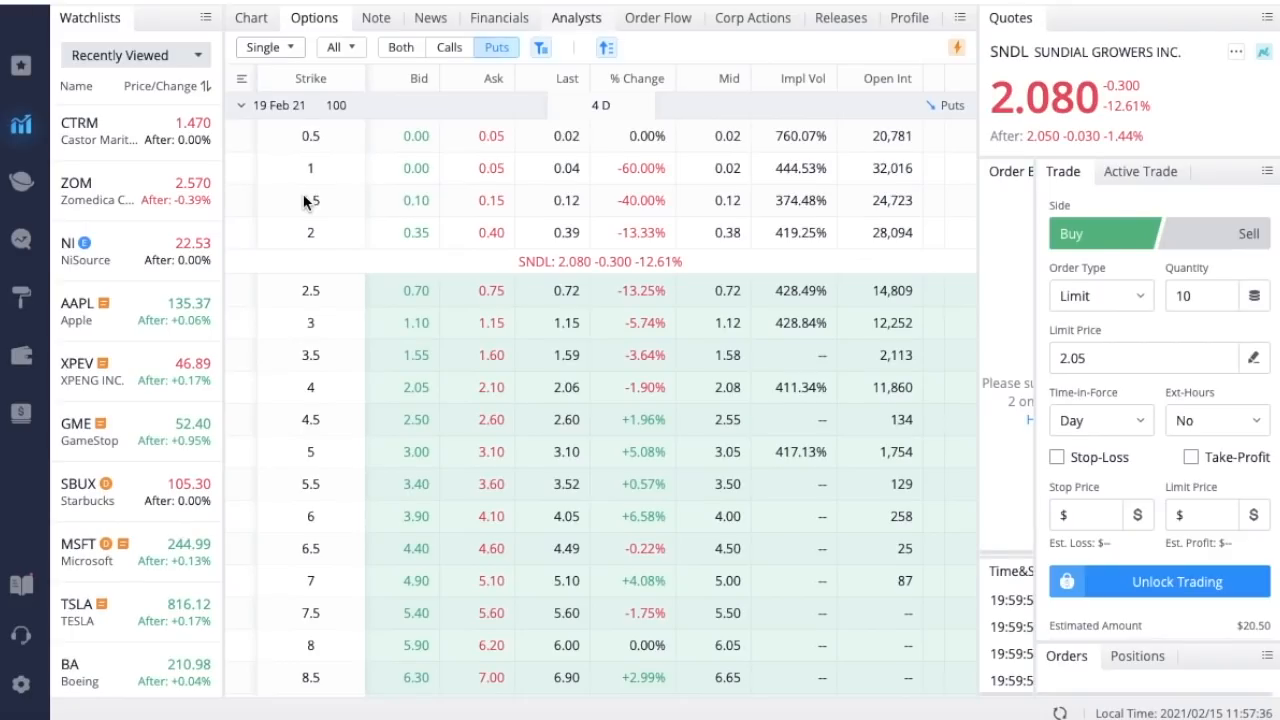
mouse_move(480, 200)
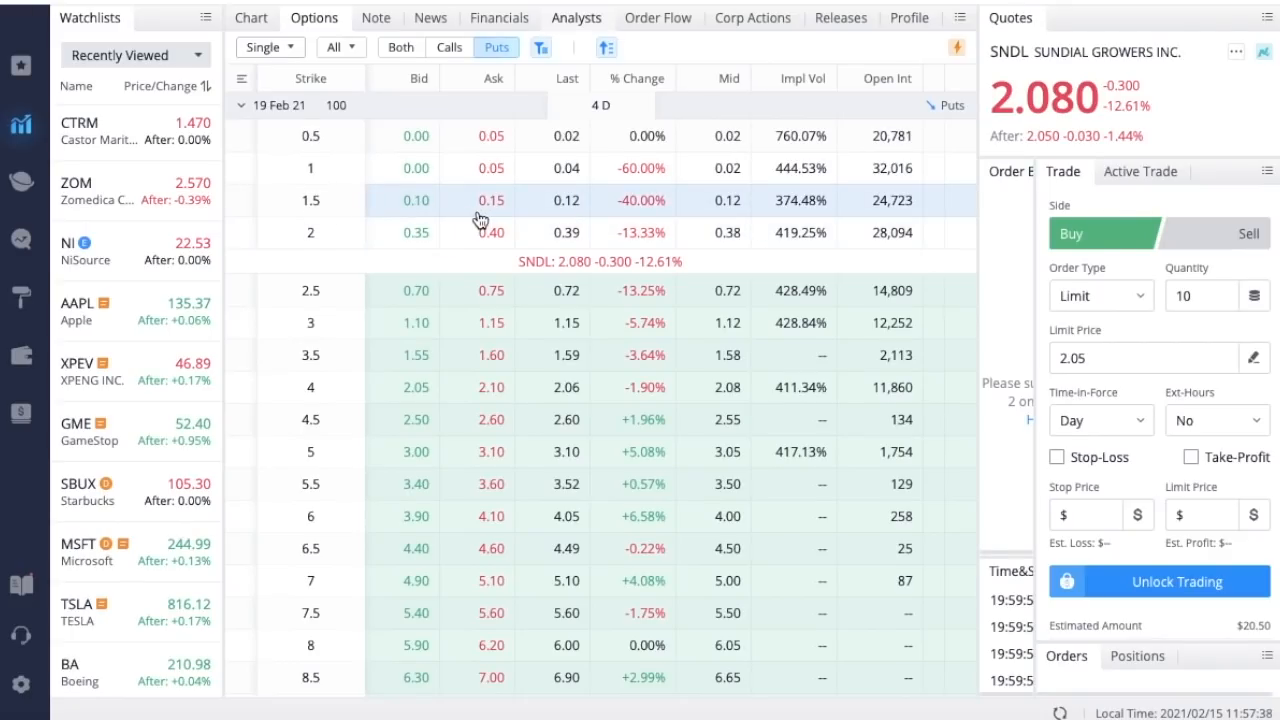
mouse_move(332, 204)
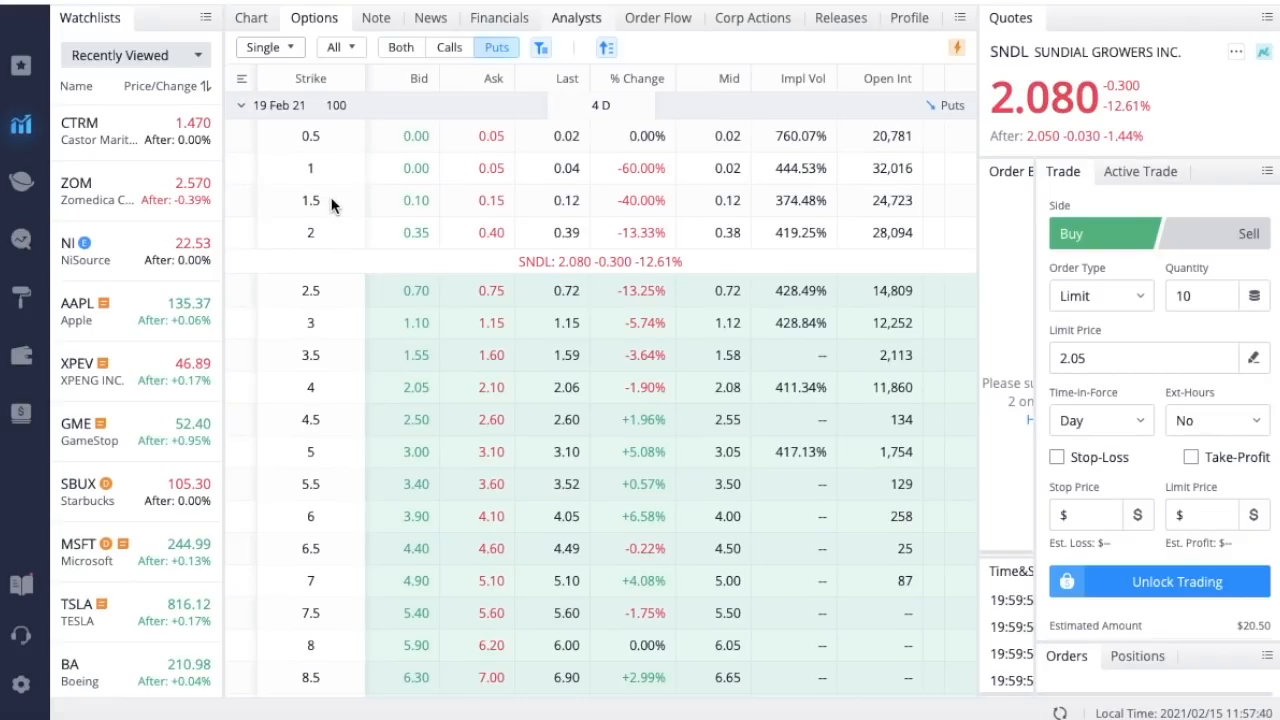
mouse_move(448, 200)
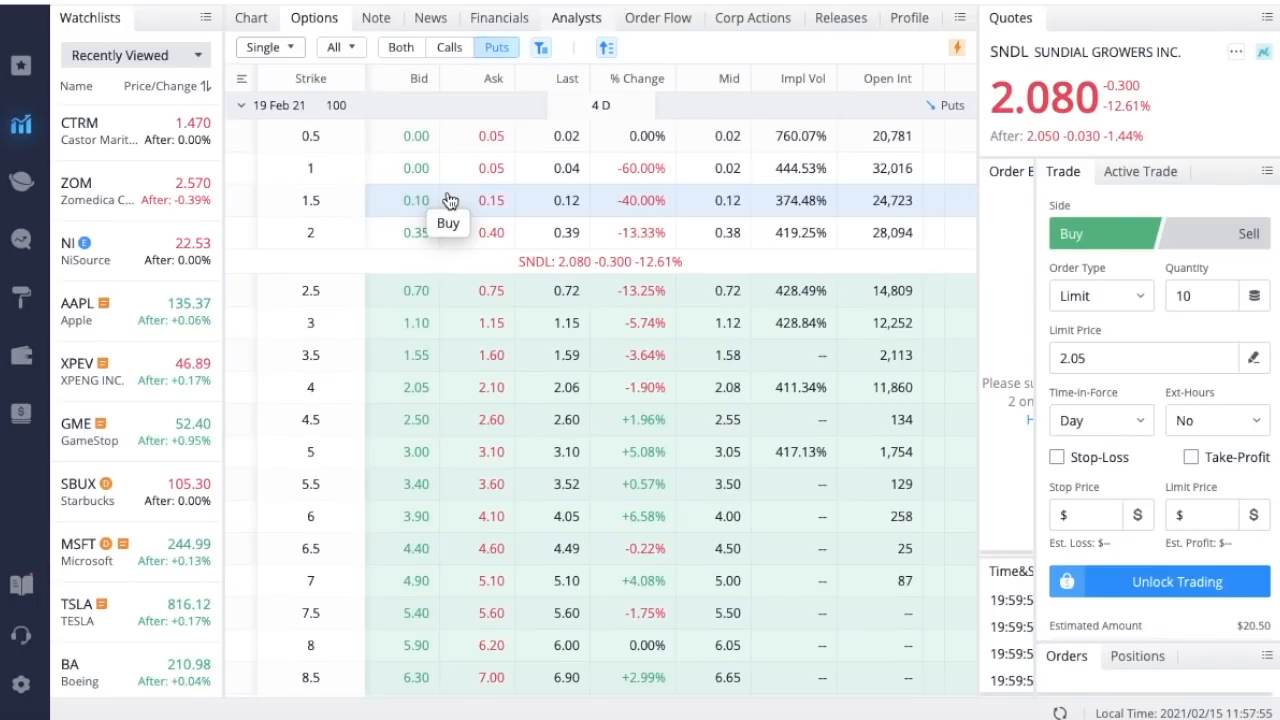
mouse_move(696, 352)
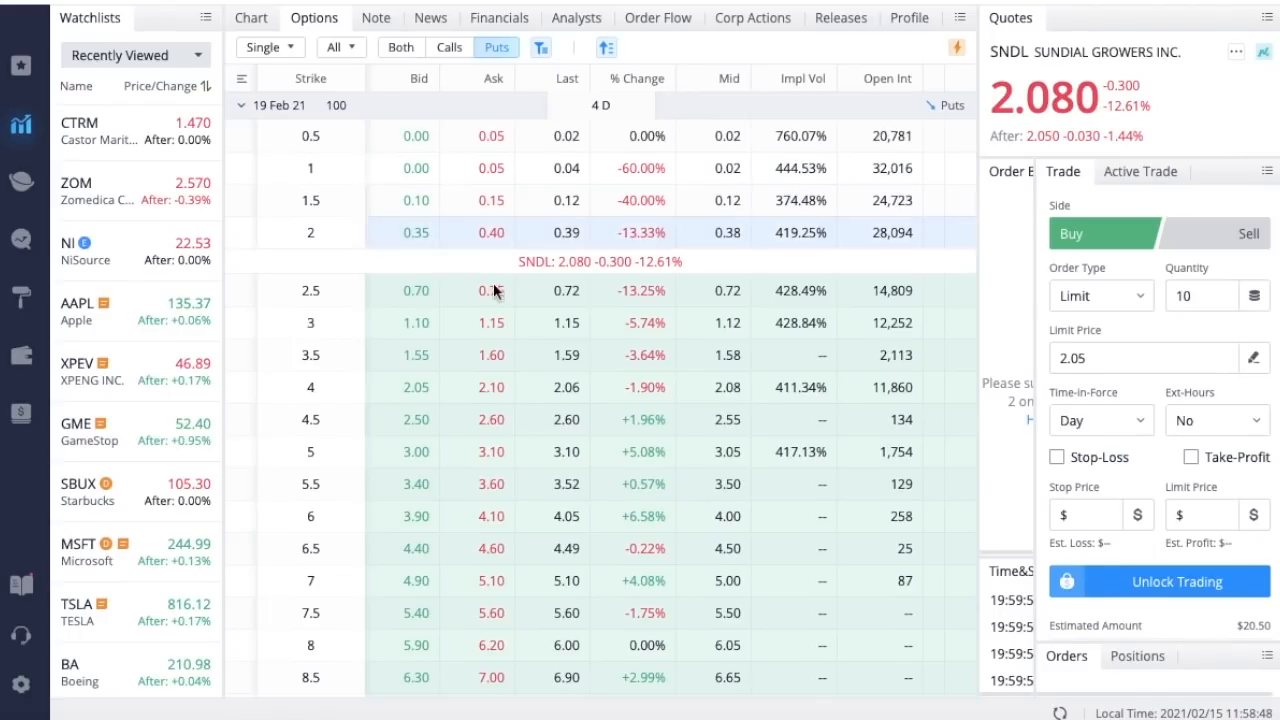
mouse_move(550, 248)
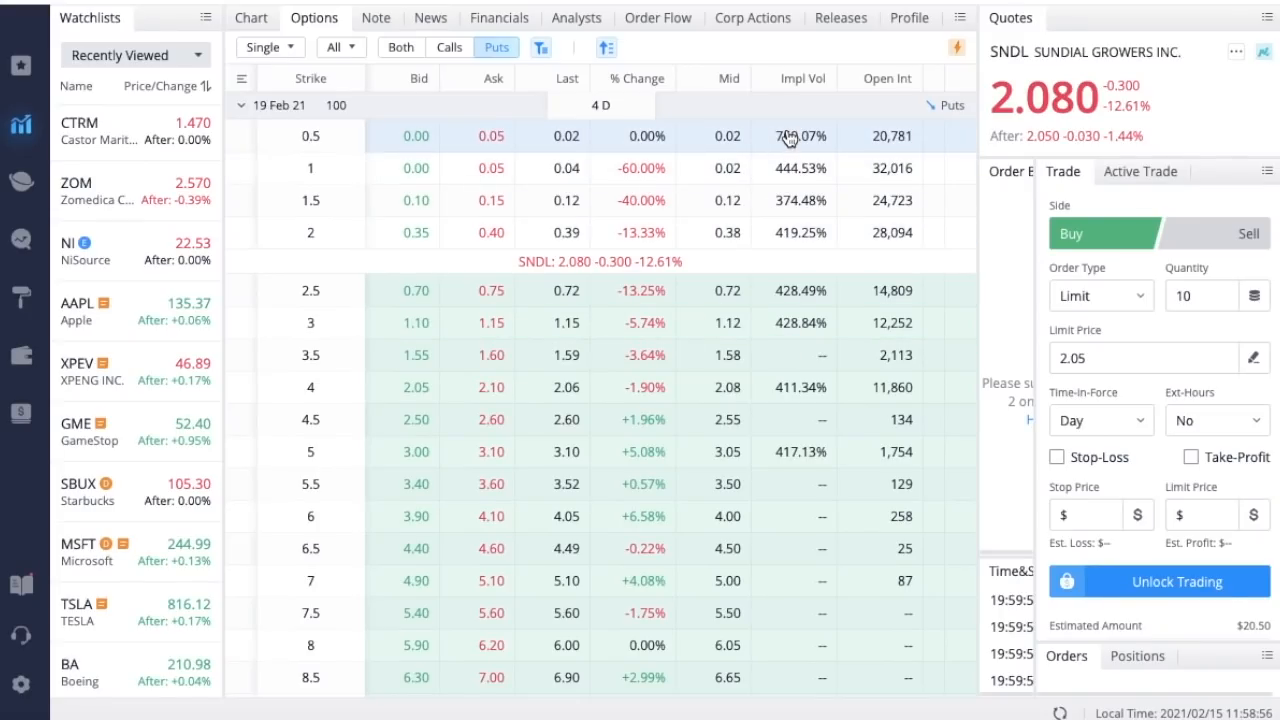
mouse_move(362, 136)
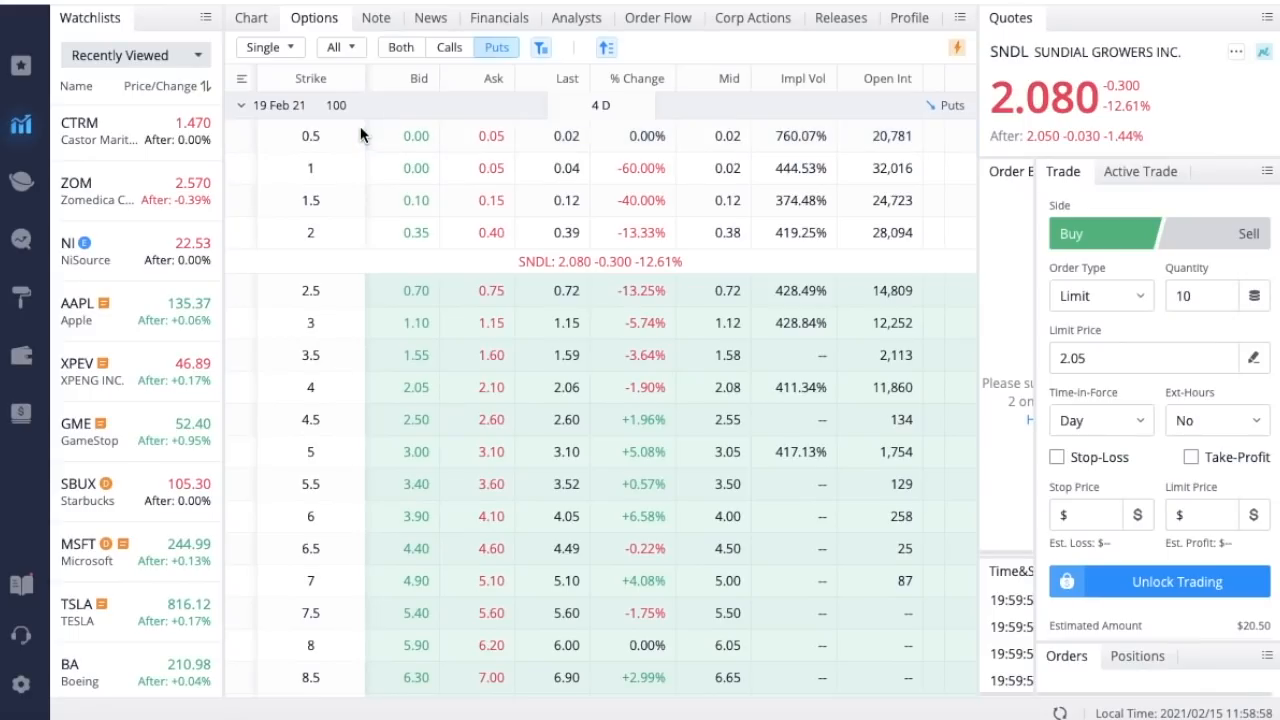
Expand the 26 Feb 21 weekly expiration to show its put strikes and premiums.
left_click(242, 132)
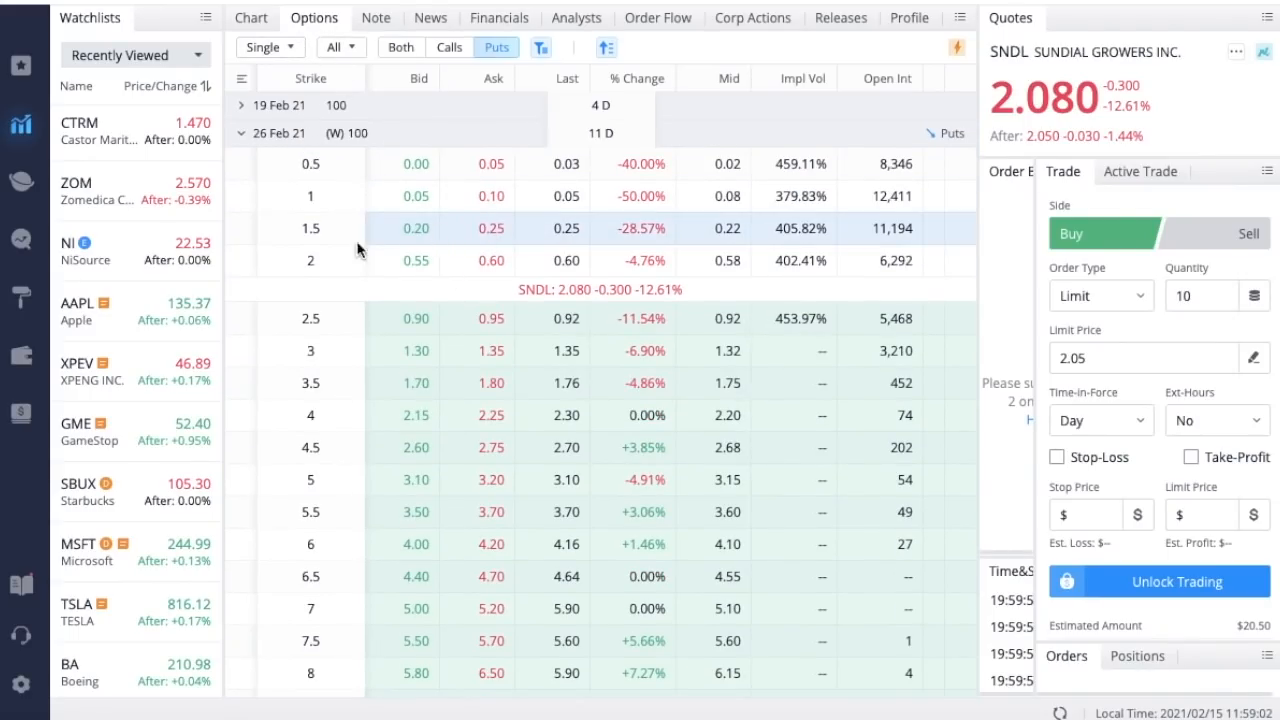
mouse_move(556, 240)
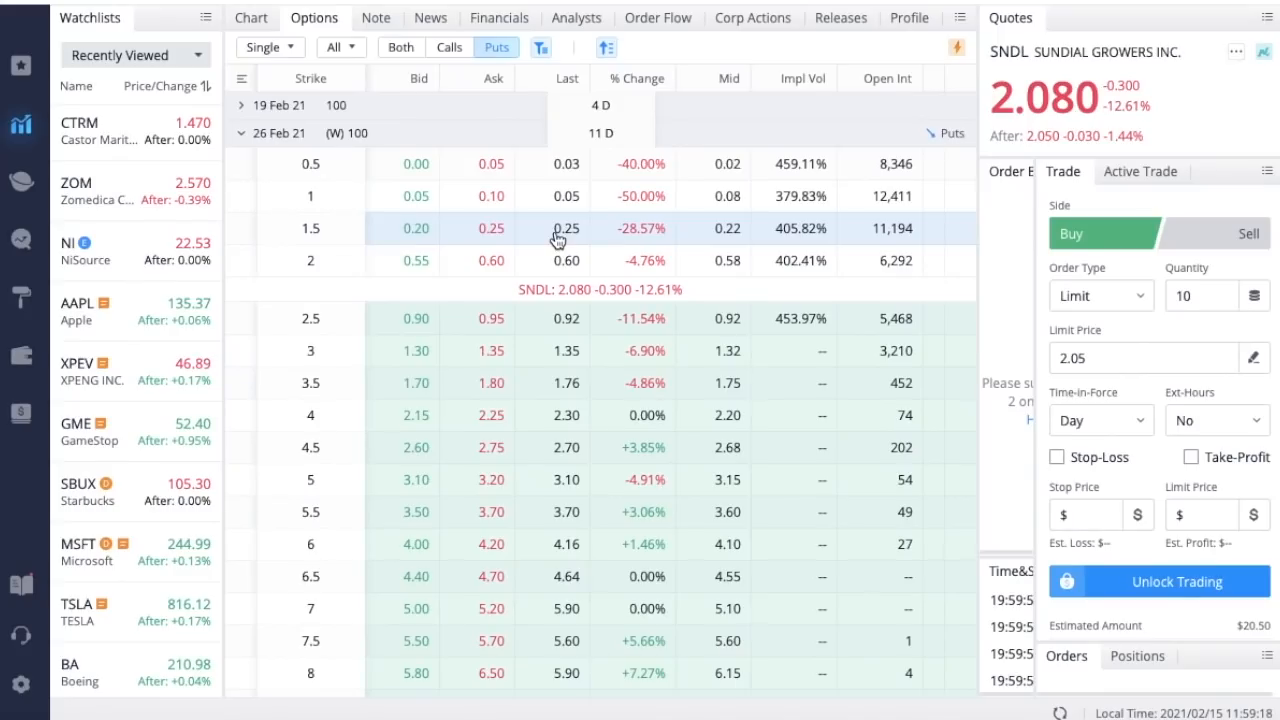
mouse_move(378, 208)
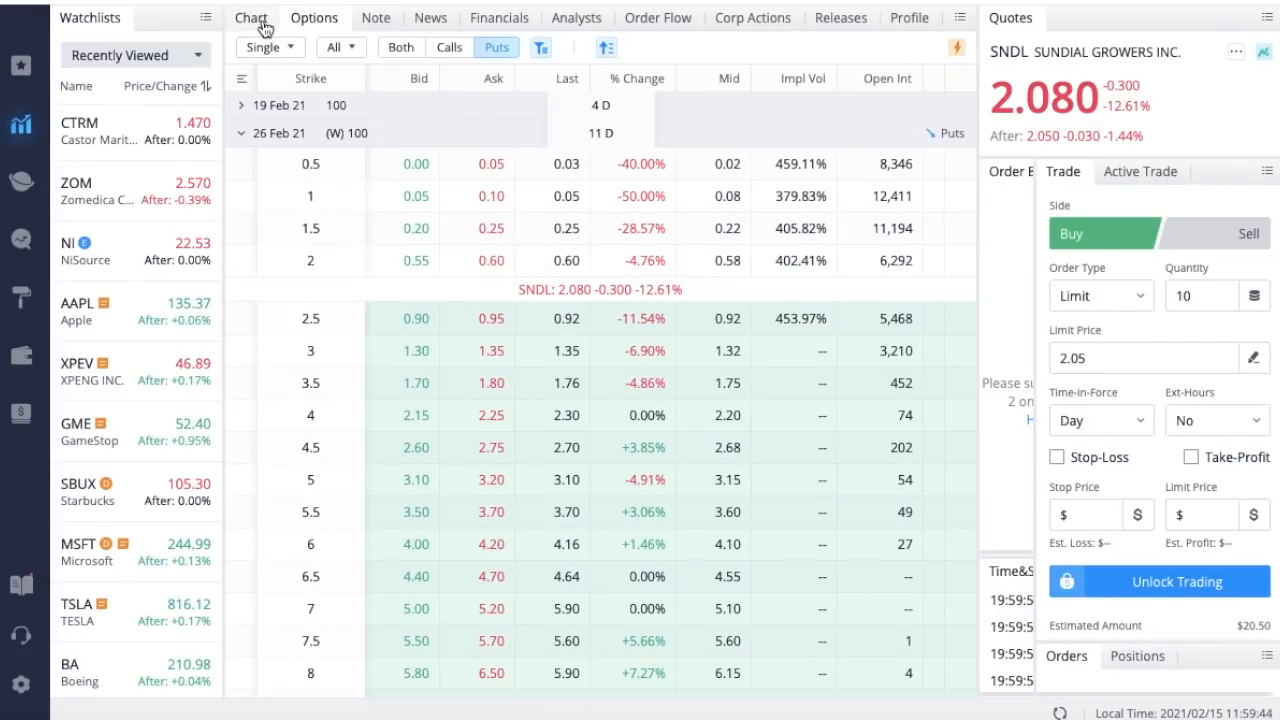
Switch back to SNDL's two-hour, three-month price chart.
left_click(252, 16)
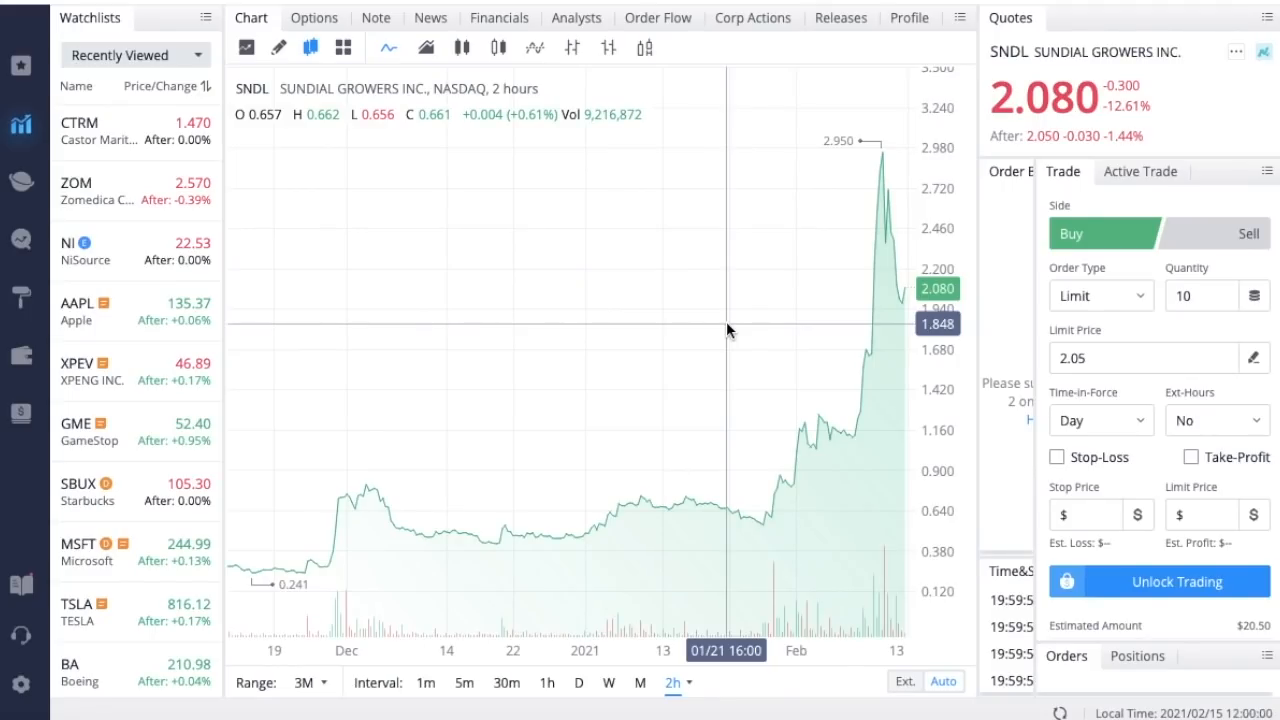
mouse_move(800, 234)
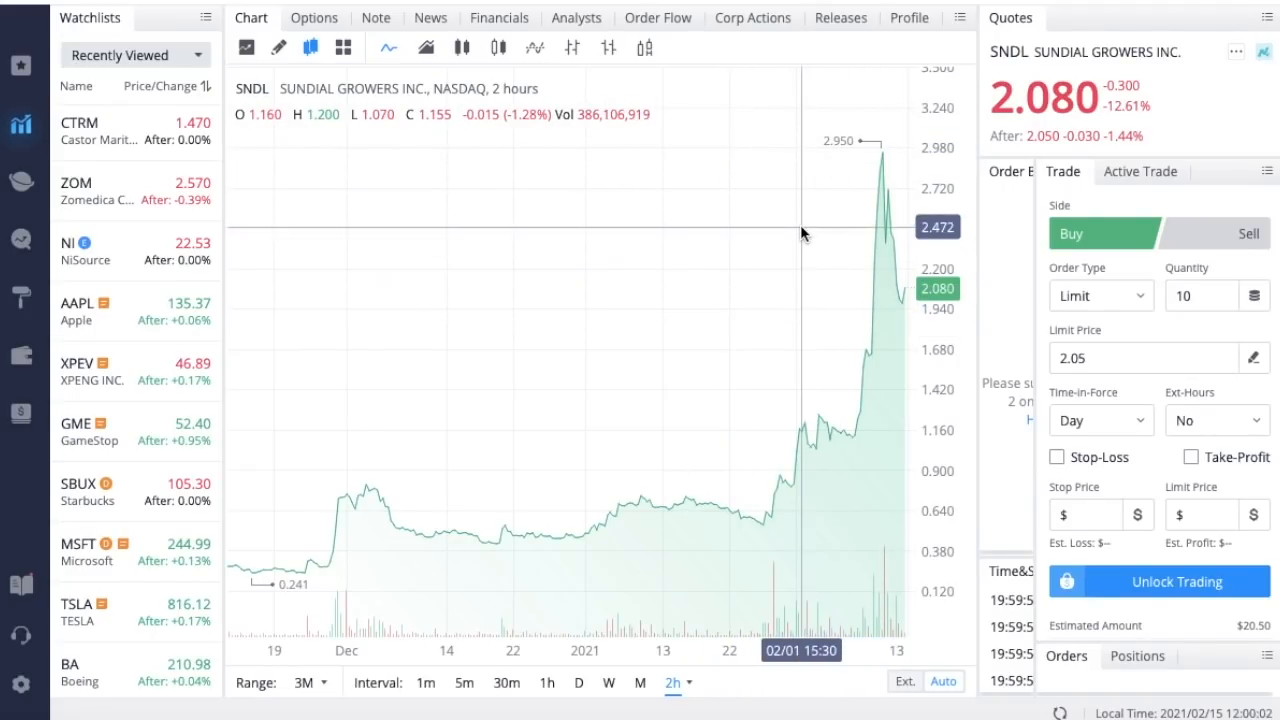